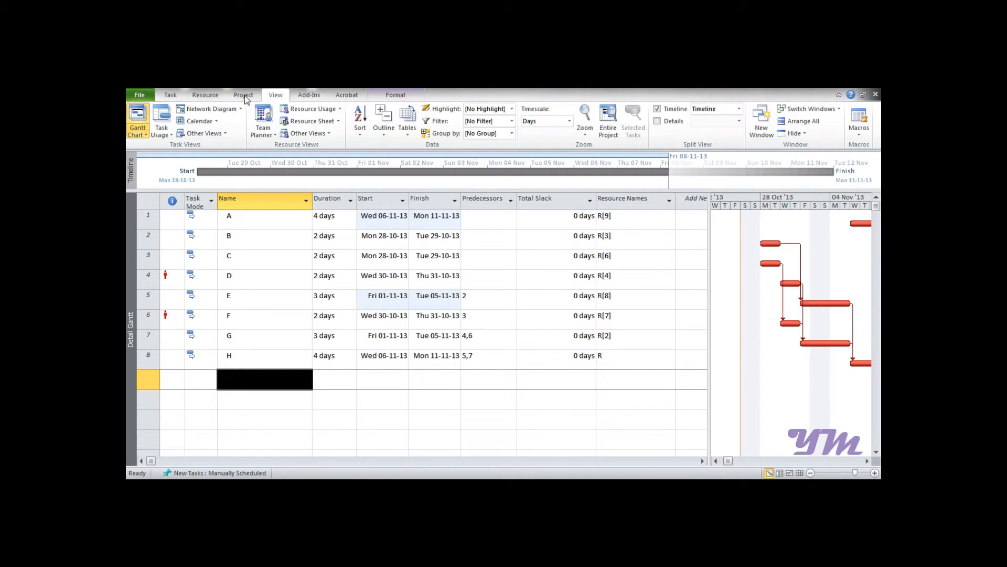
- Open Project > Reports to show the Overview report category
{"action": "left_click", "coordinate": [243, 94]}
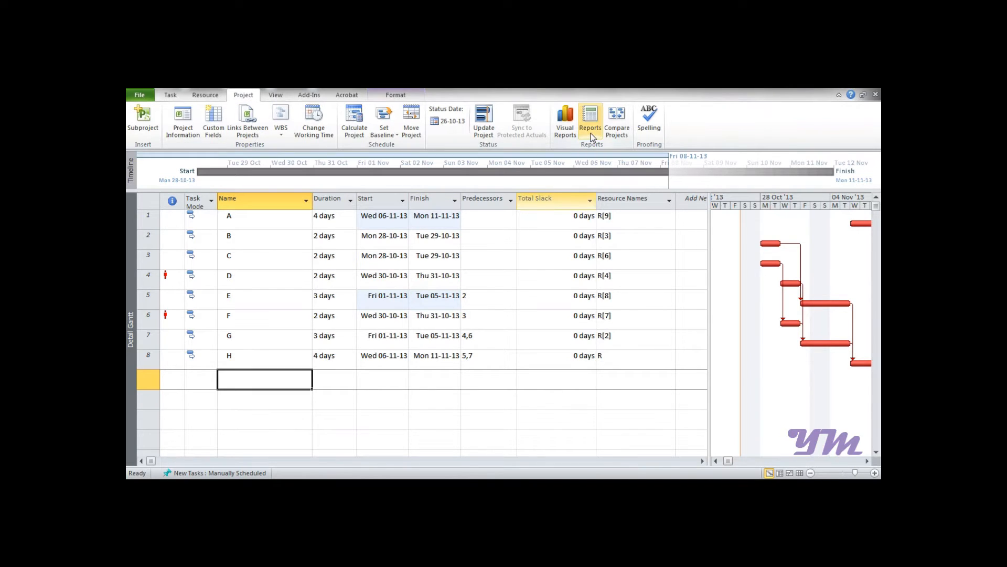
{"action": "mouse_move", "coordinate": [590, 121]}
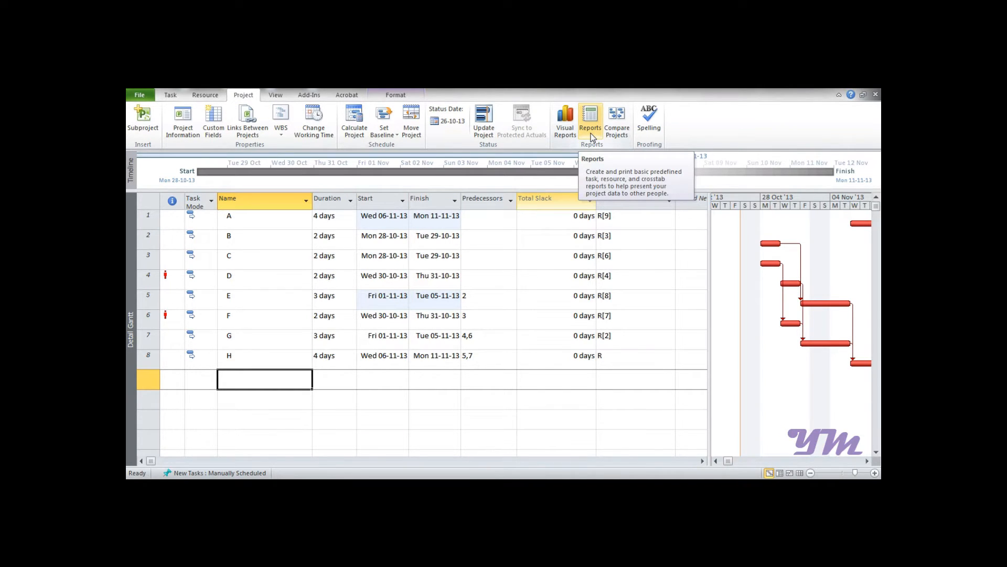
{"action": "left_click", "coordinate": [589, 121]}
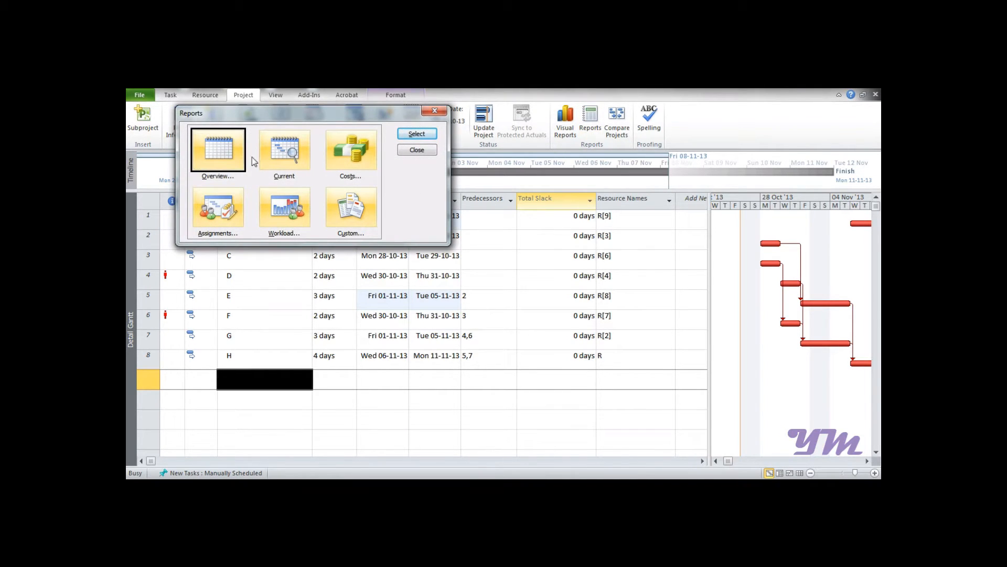
{"action": "mouse_move", "coordinate": [290, 151]}
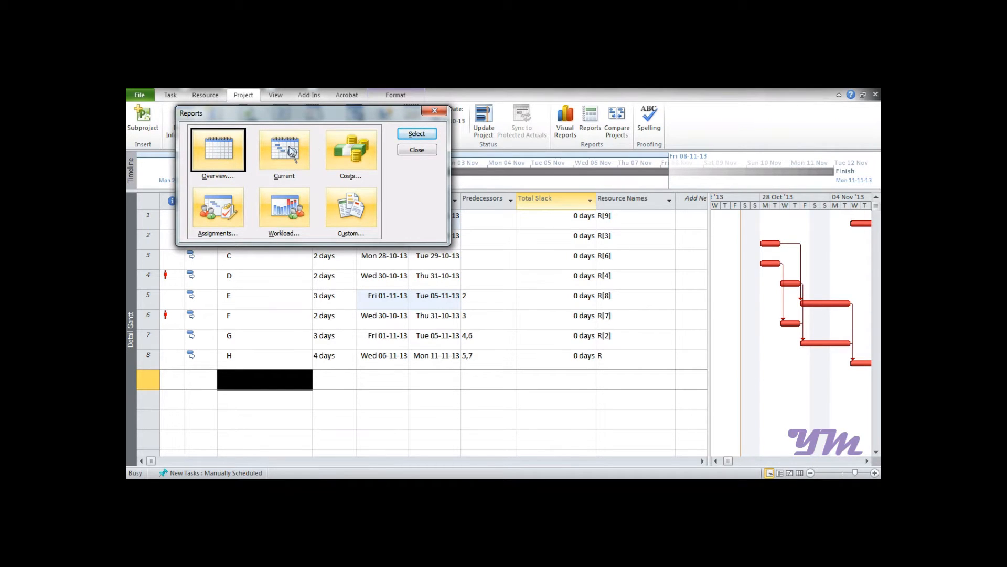
{"action": "mouse_move", "coordinate": [192, 235]}
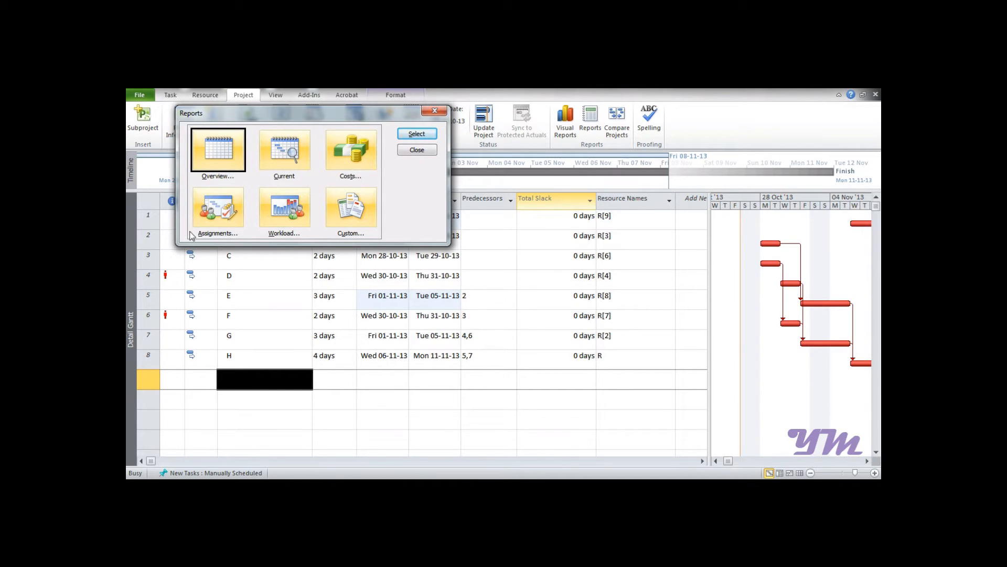
{"action": "mouse_move", "coordinate": [252, 183]}
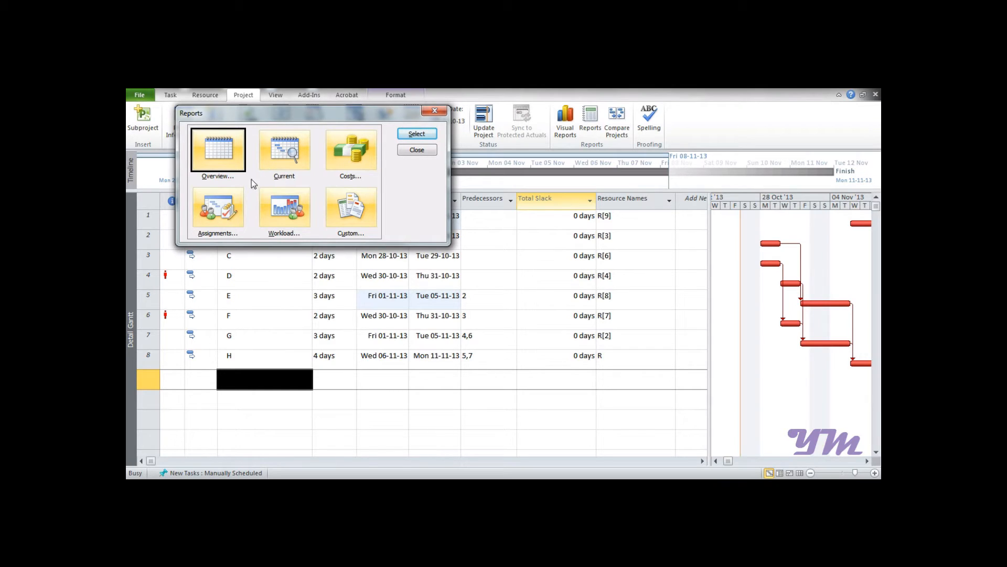
{"action": "mouse_move", "coordinate": [236, 161]}
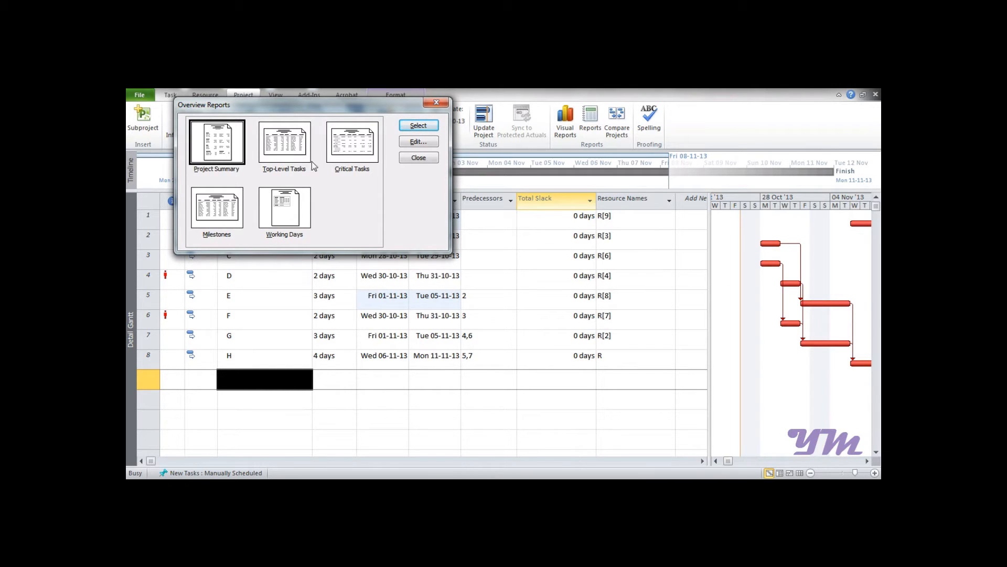
- Preview and zoom the Critical Tasks report with Adobe PDF as printer, then exit
{"action": "left_click", "coordinate": [417, 125]}
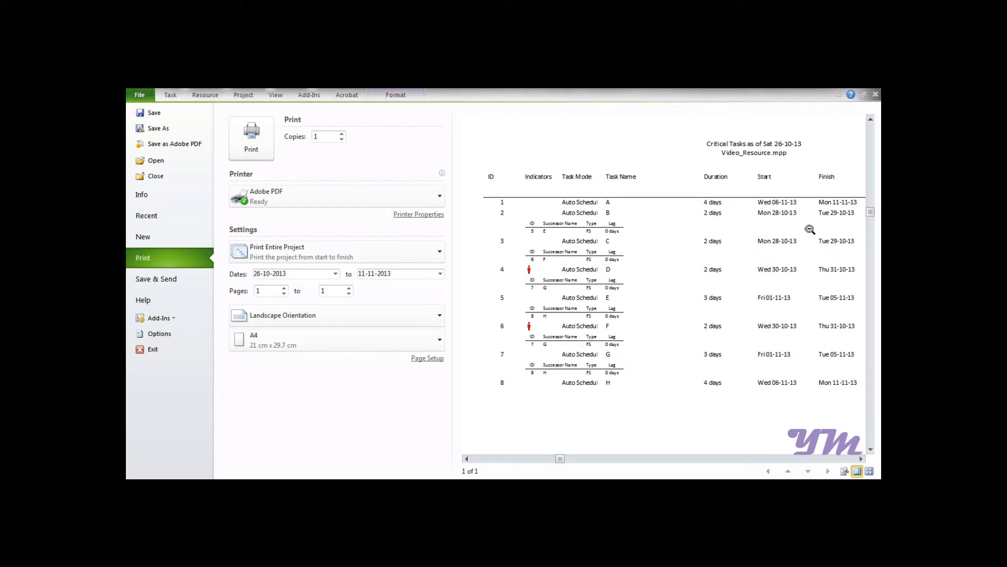
{"action": "left_click", "coordinate": [467, 458]}
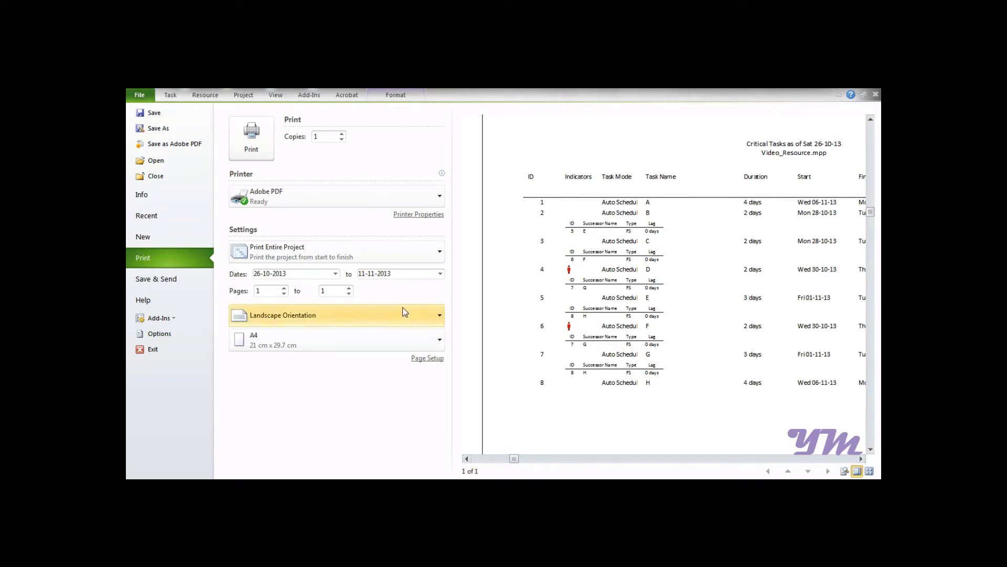
{"action": "mouse_move", "coordinate": [251, 138]}
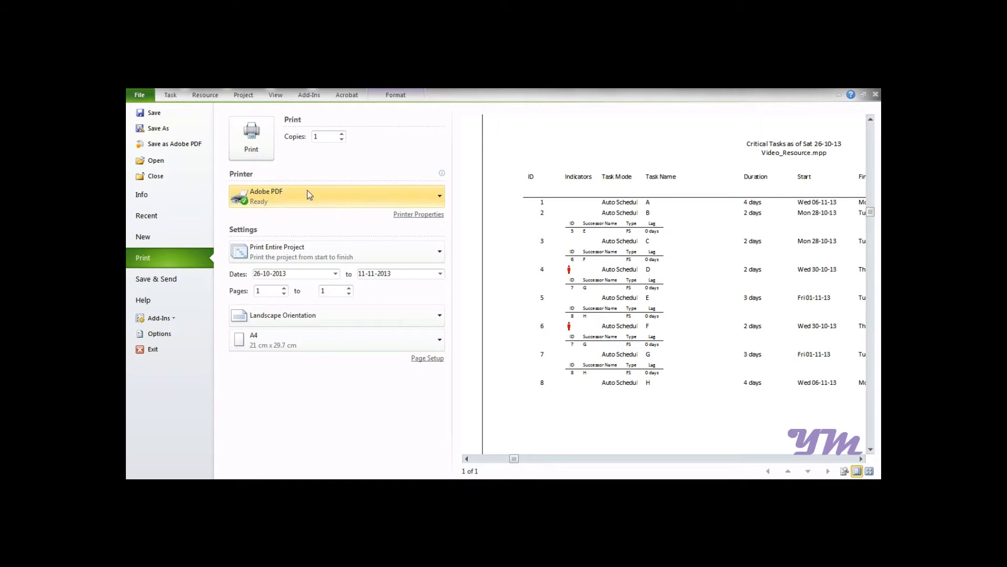
{"action": "mouse_move", "coordinate": [388, 226]}
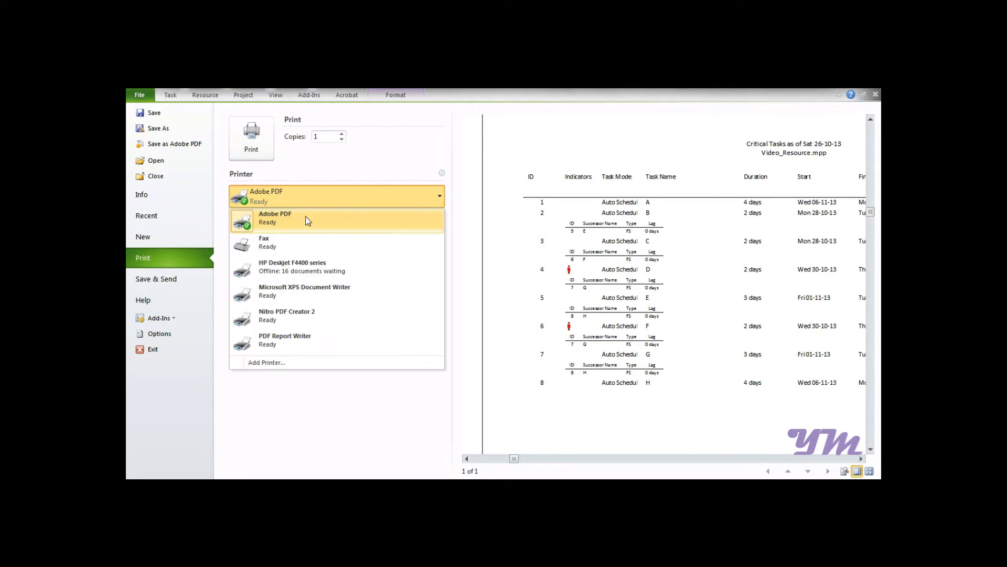
{"action": "left_click", "coordinate": [275, 217]}
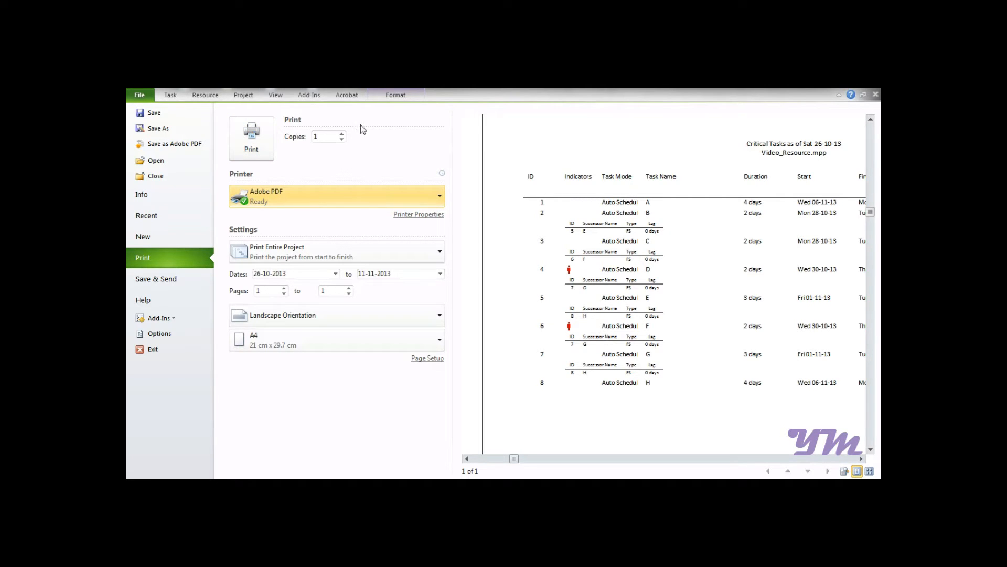
{"action": "left_click", "coordinate": [170, 95]}
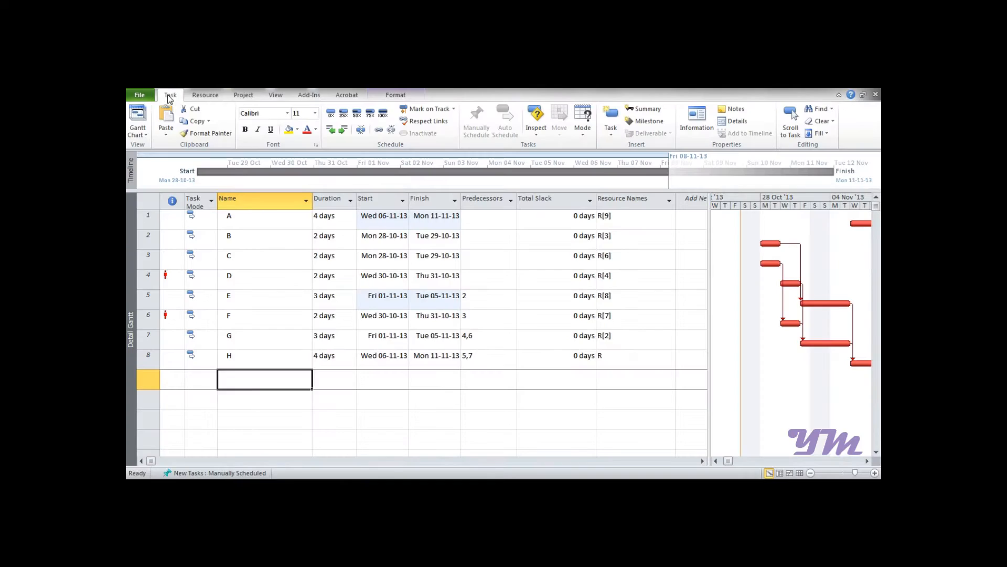
{"action": "left_click", "coordinate": [243, 95]}
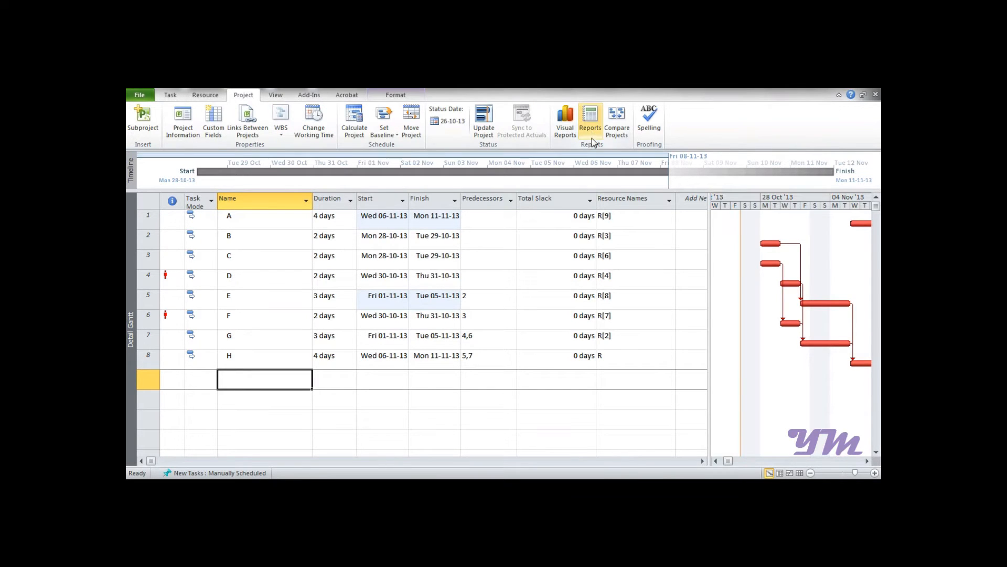
{"action": "left_click", "coordinate": [589, 119]}
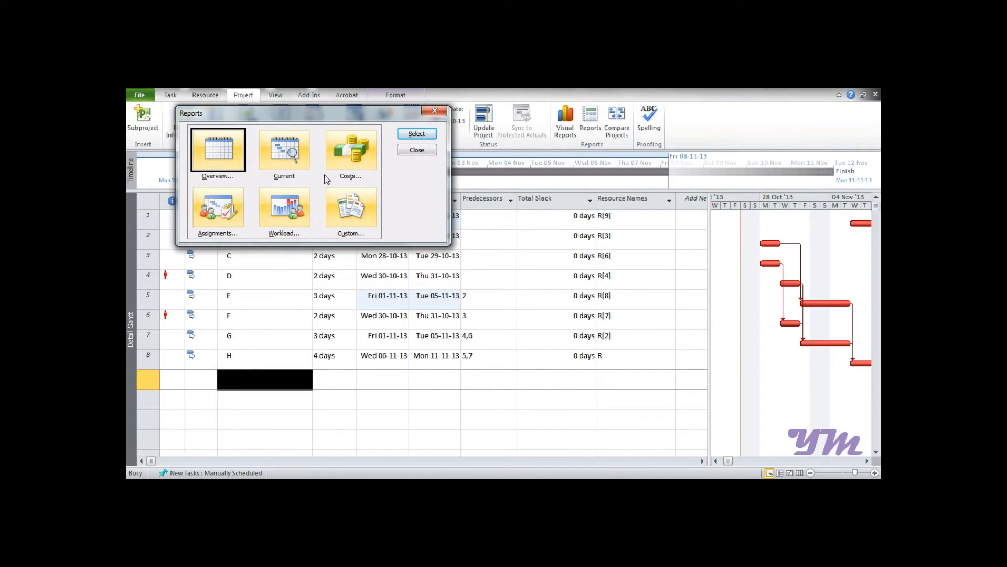
{"action": "left_click", "coordinate": [217, 207]}
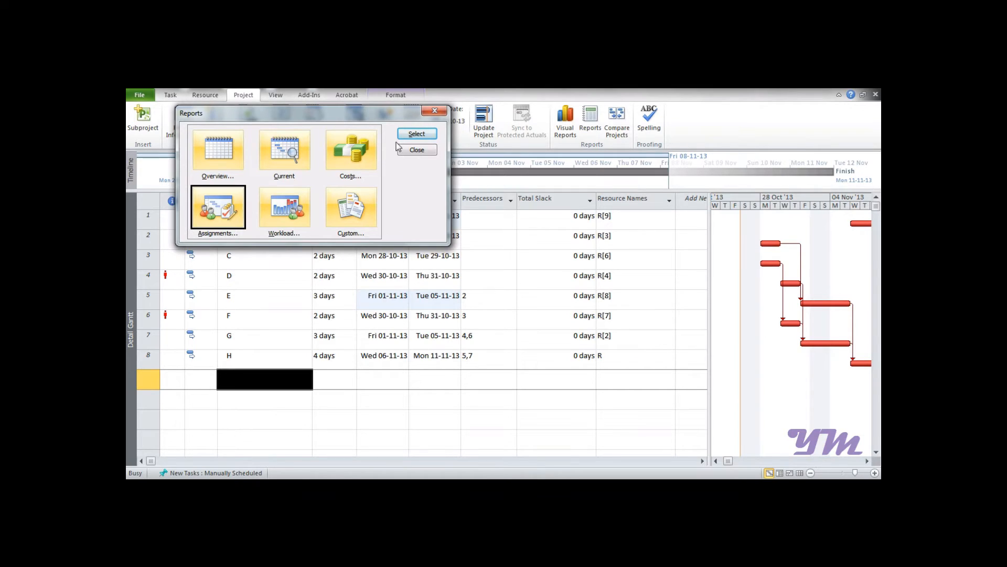
{"action": "left_click", "coordinate": [415, 133]}
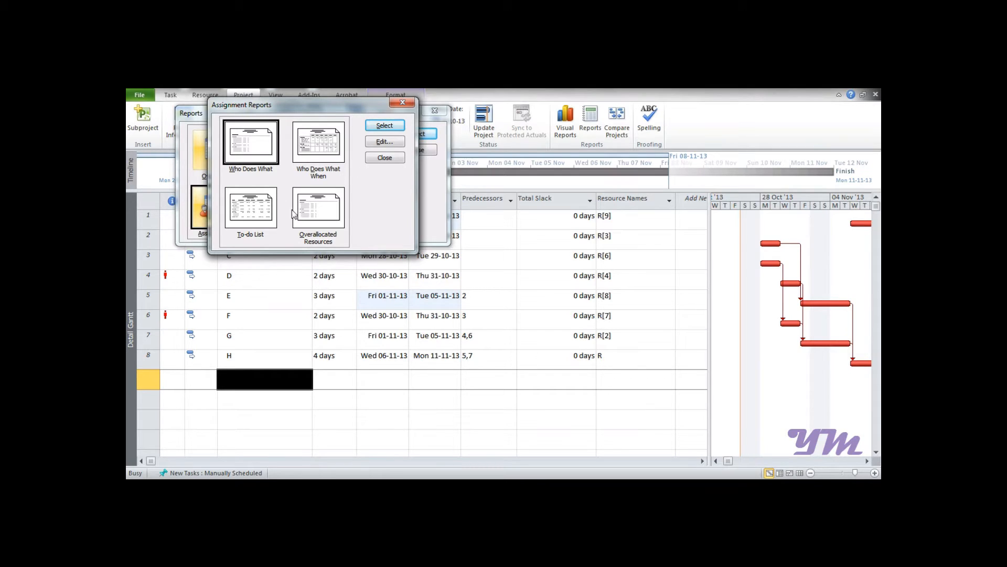
{"action": "left_click", "coordinate": [318, 141]}
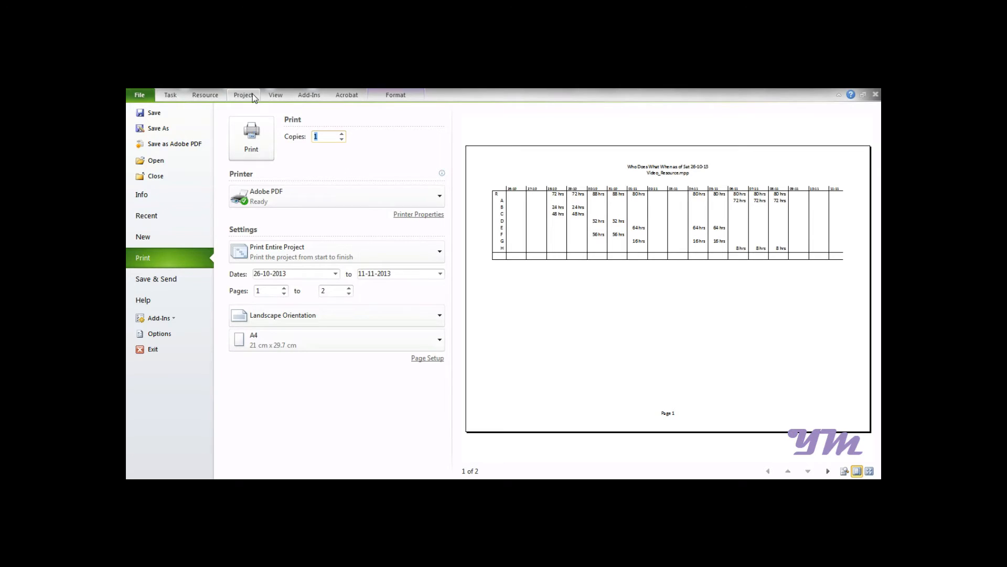
{"action": "left_click", "coordinate": [243, 94]}
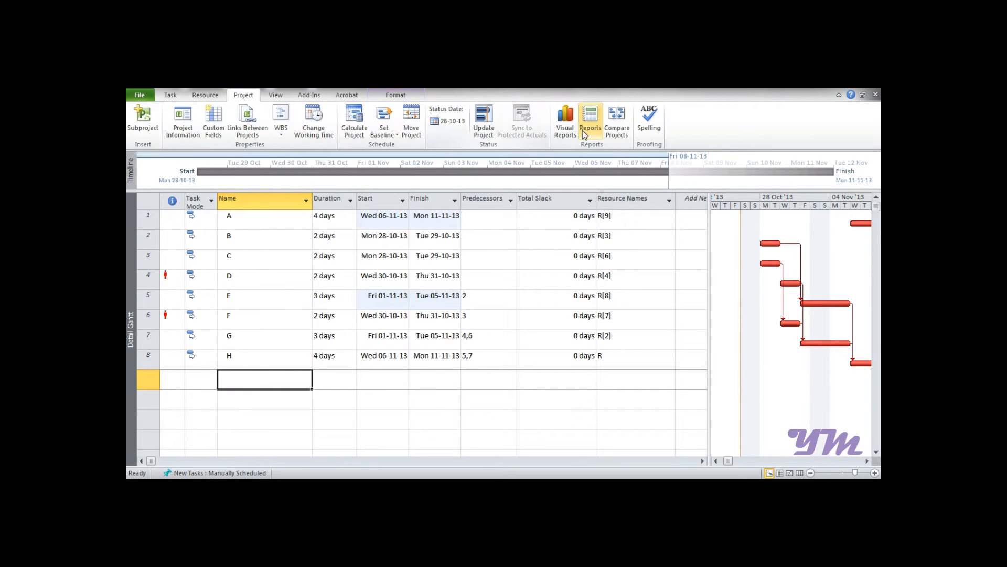
- Create a new custom report of type Task from Reports > Custom > New
{"action": "left_click", "coordinate": [589, 119]}
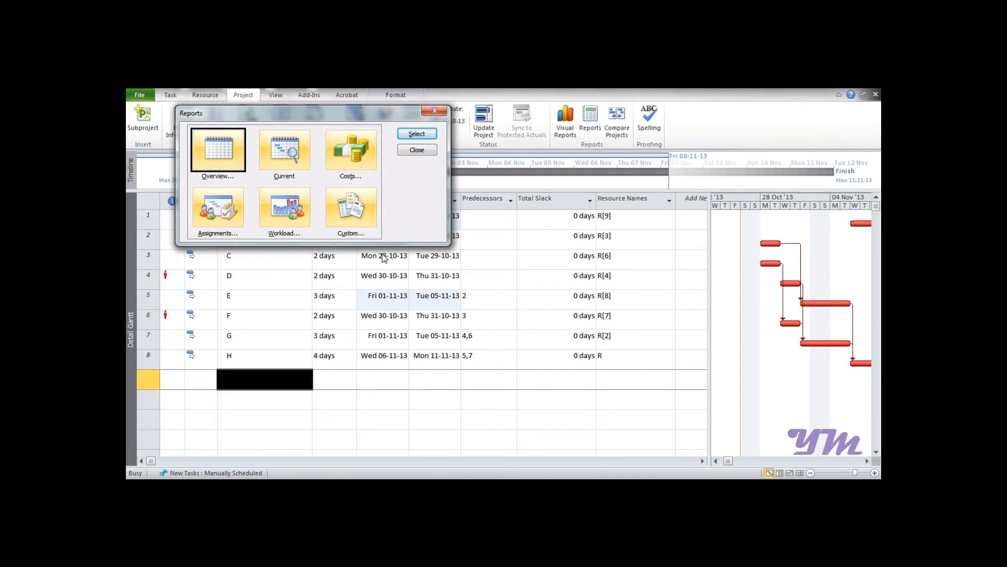
{"action": "left_click", "coordinate": [351, 207]}
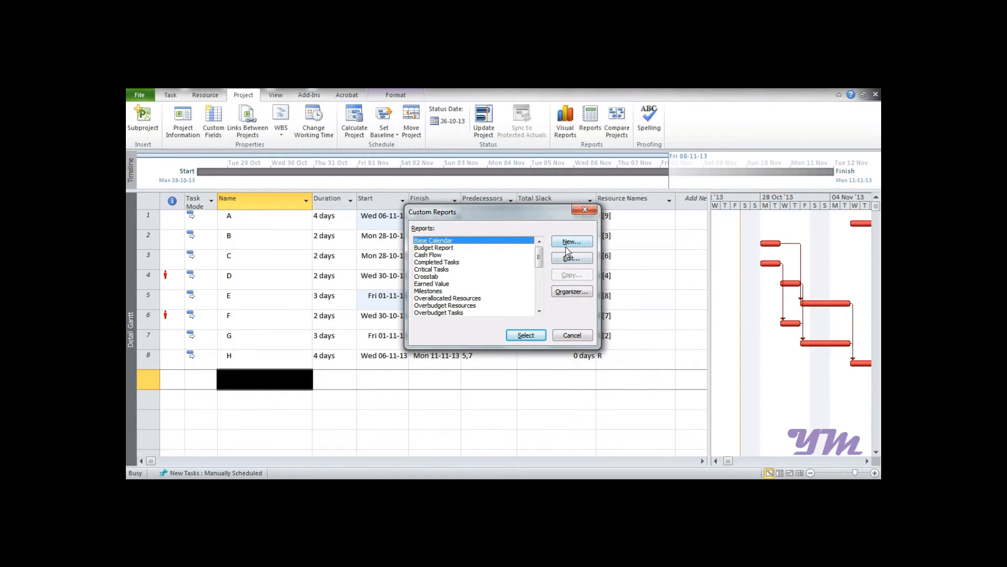
{"action": "left_click", "coordinate": [570, 241]}
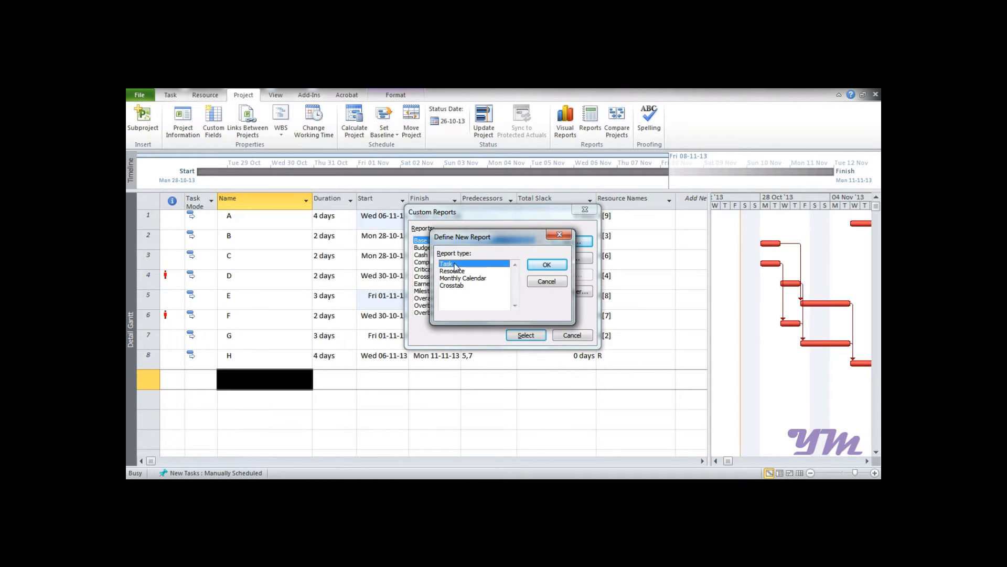
{"action": "left_click", "coordinate": [546, 281]}
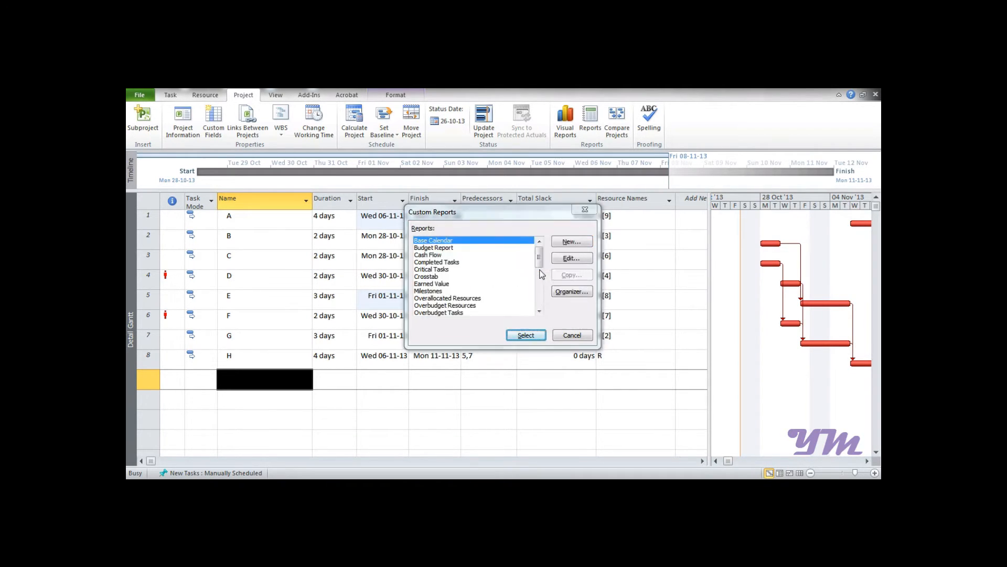
{"action": "left_click", "coordinate": [570, 241]}
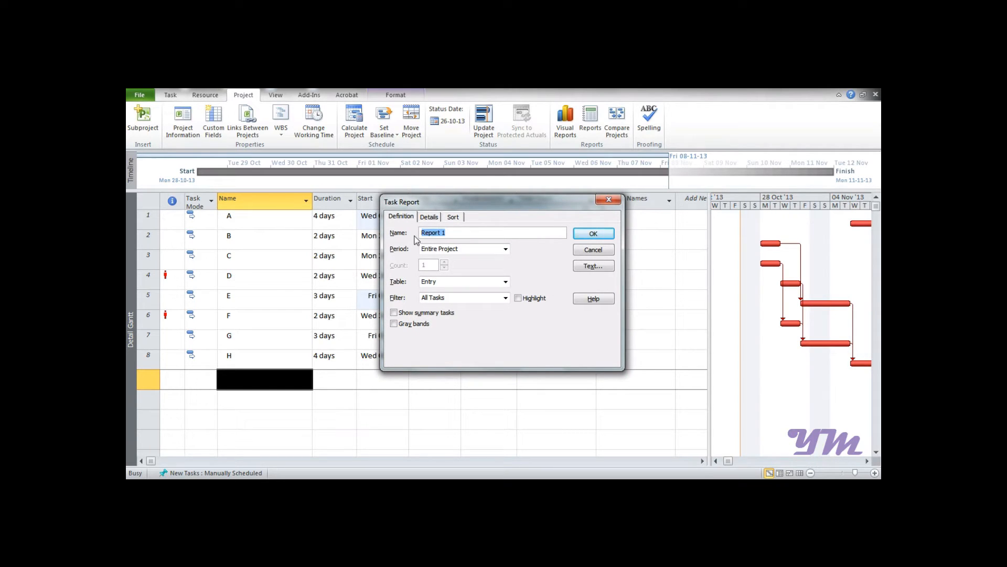
- Name the report 'Learning Report' and enable summary tasks and gray bands
{"action": "type", "text": "Learning Re"}
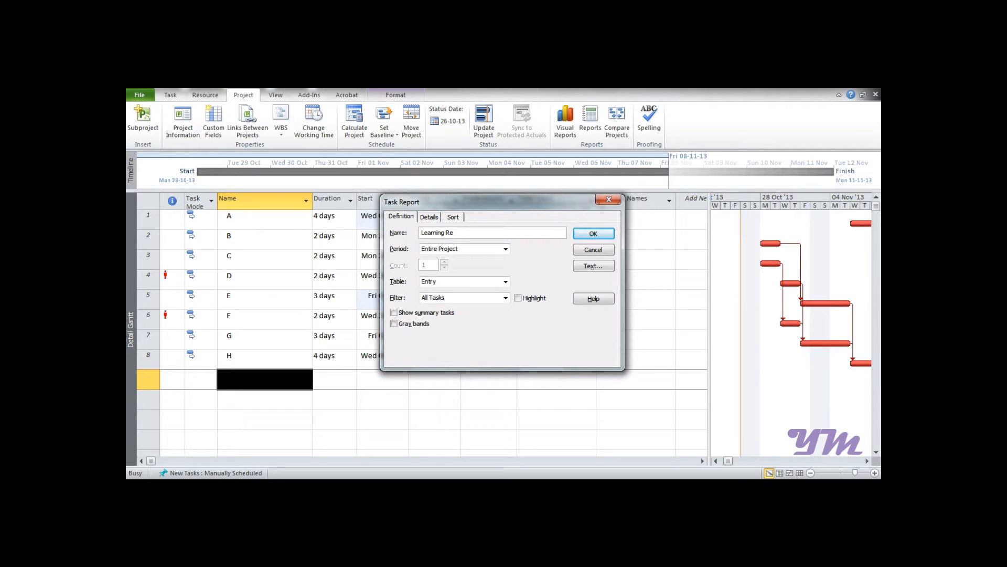
{"action": "type", "text": "port"}
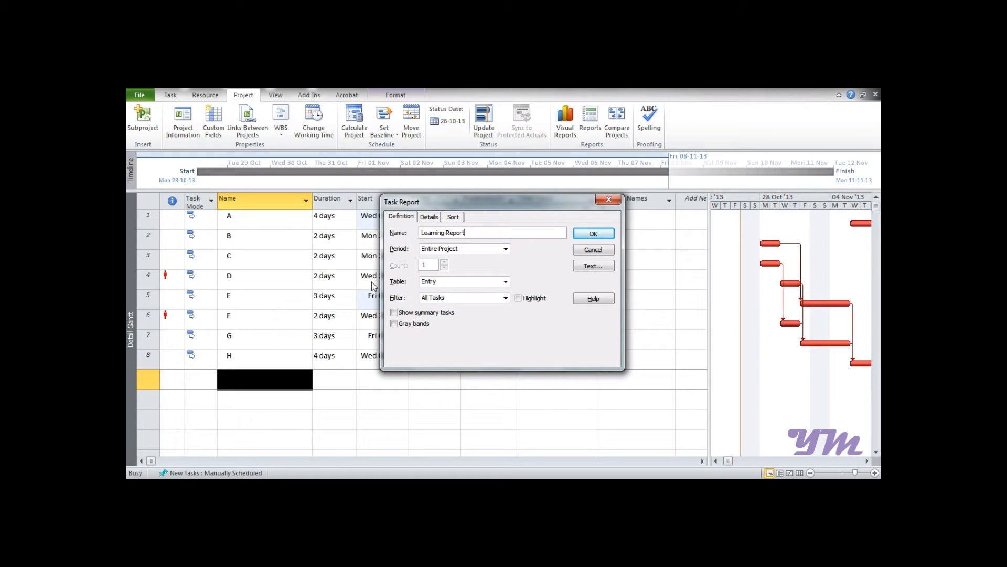
{"action": "left_click", "coordinate": [505, 249]}
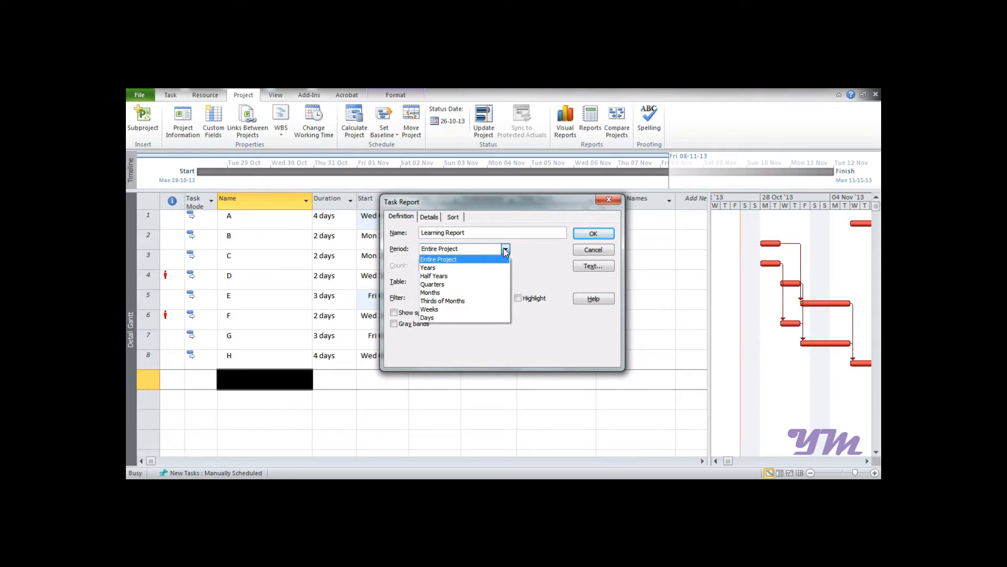
{"action": "mouse_move", "coordinate": [512, 265]}
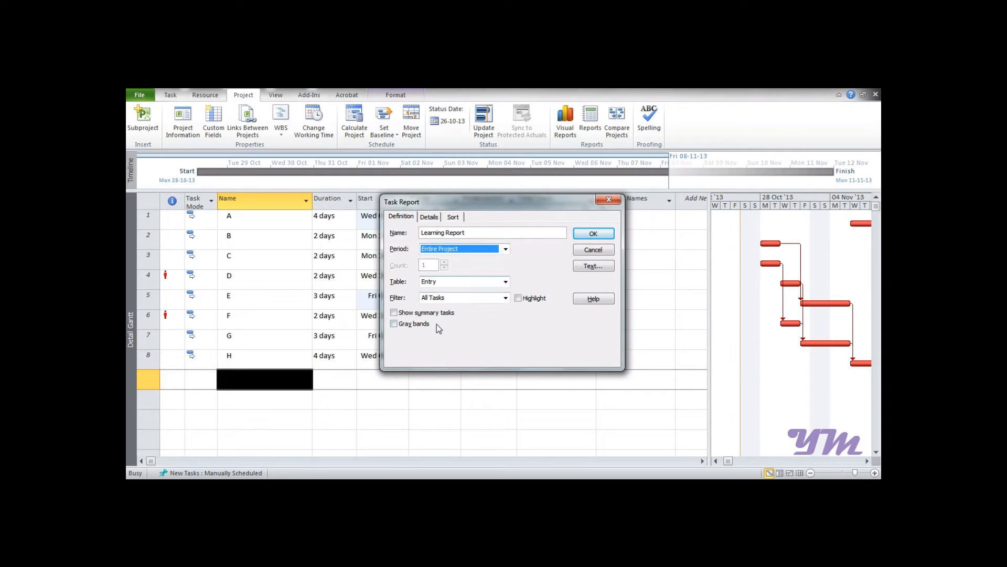
{"action": "left_click", "coordinate": [394, 312]}
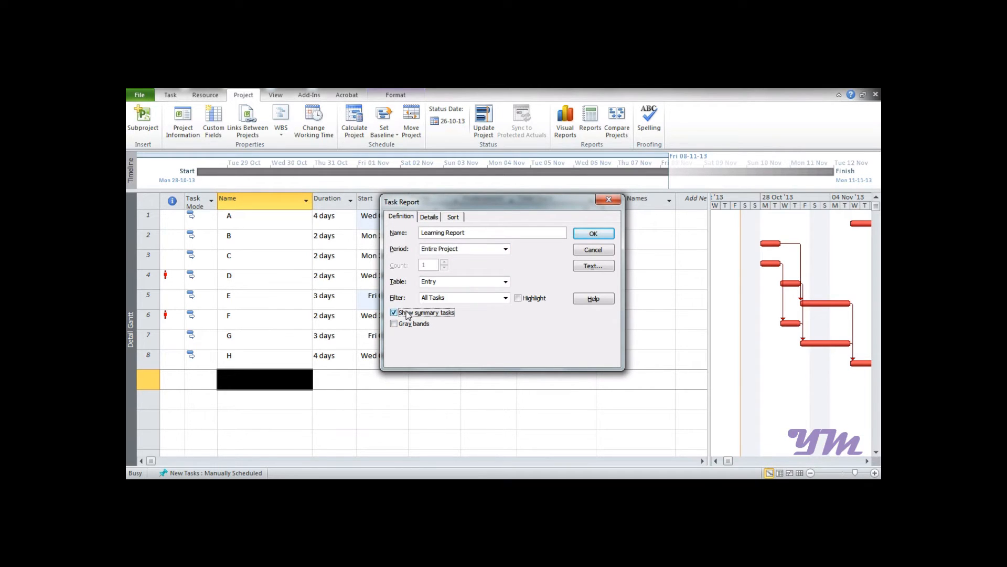
{"action": "left_click", "coordinate": [395, 323]}
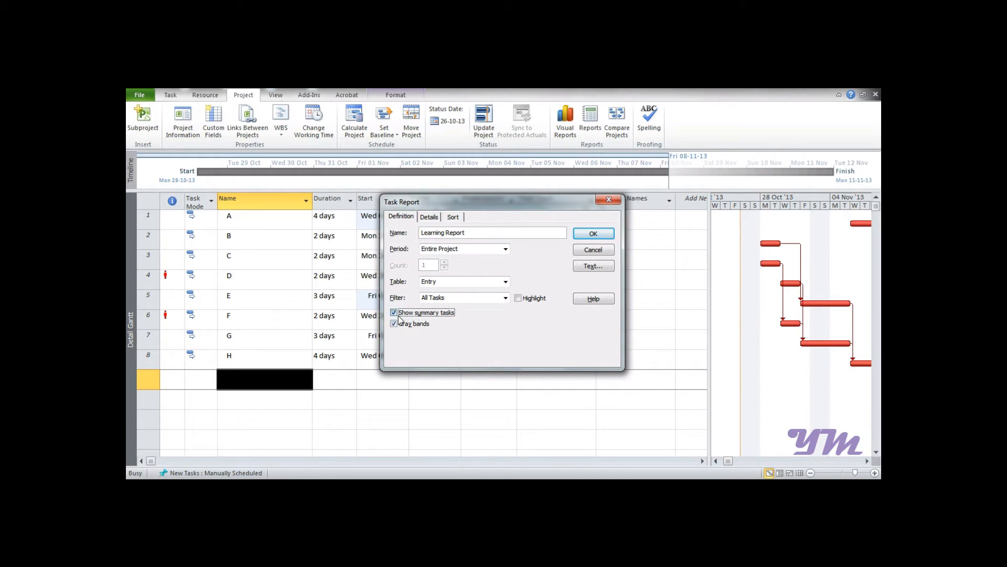
{"action": "left_click", "coordinate": [394, 312]}
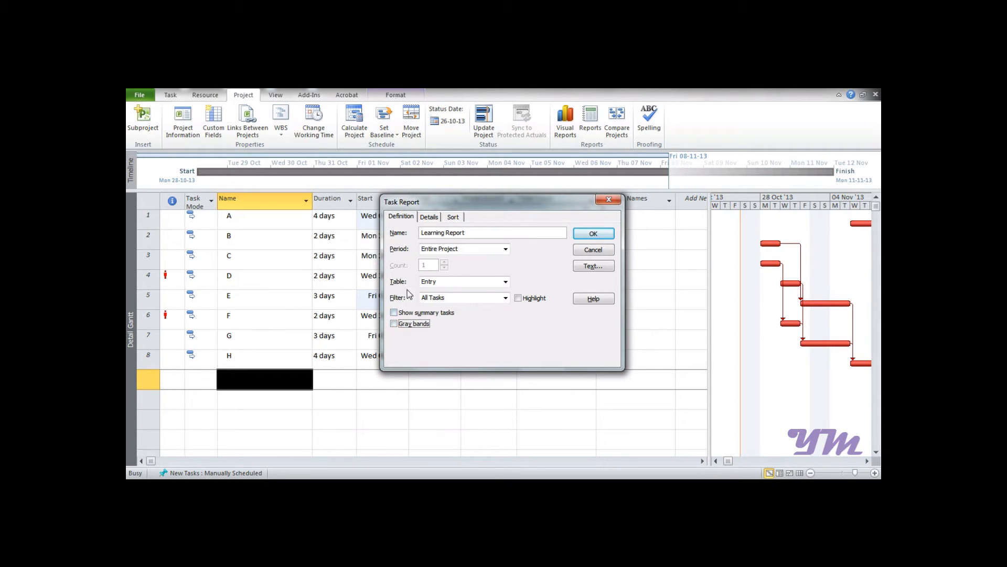
- Add task predecessors and assignment costs to the report details and save it
{"action": "left_click", "coordinate": [428, 217]}
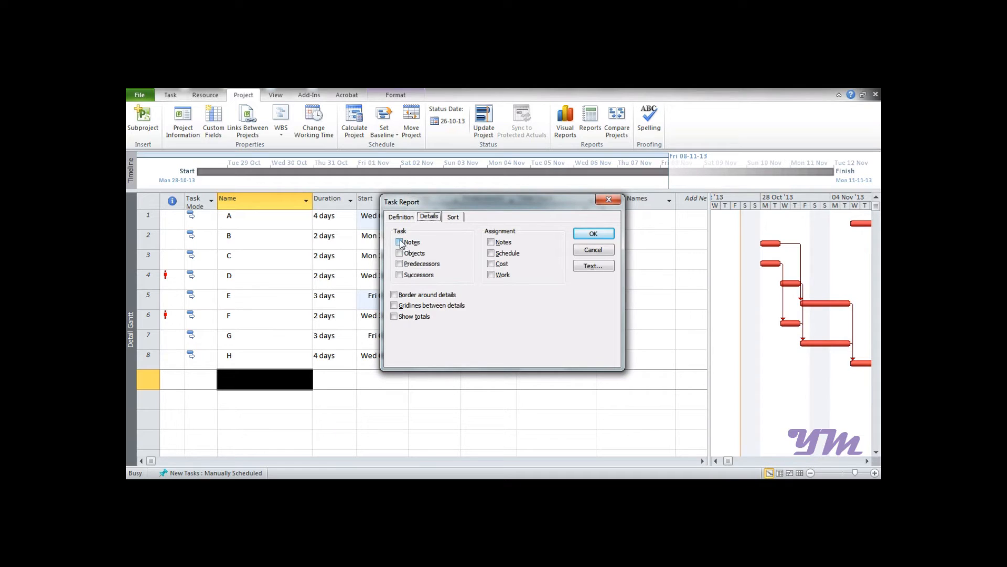
{"action": "left_click", "coordinate": [399, 264]}
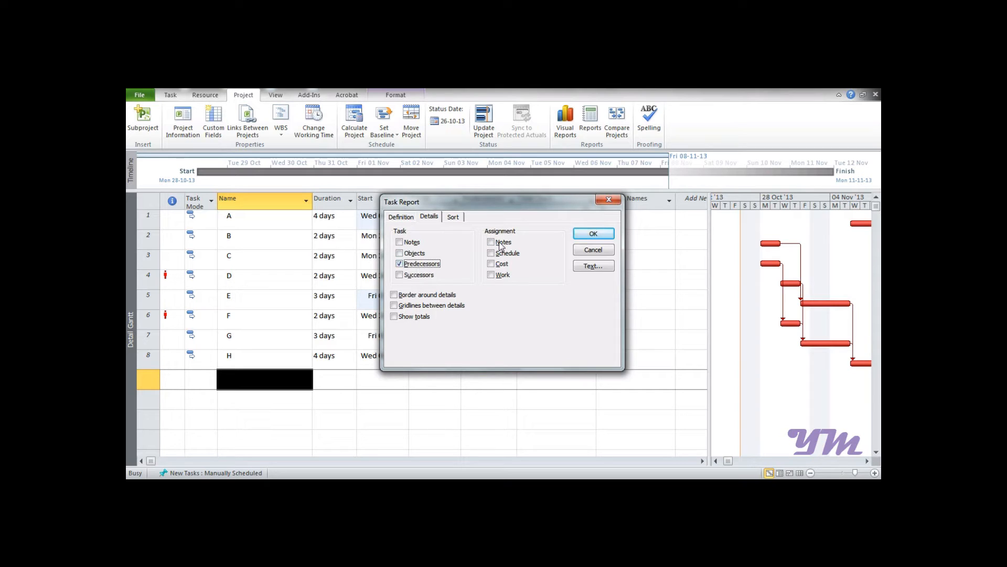
{"action": "left_click", "coordinate": [492, 263]}
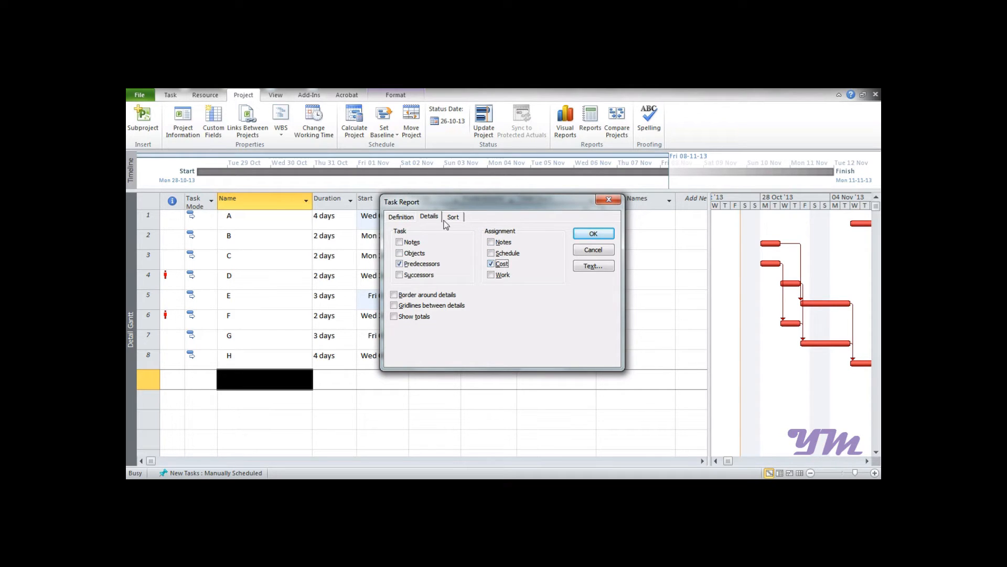
{"action": "left_click", "coordinate": [453, 217]}
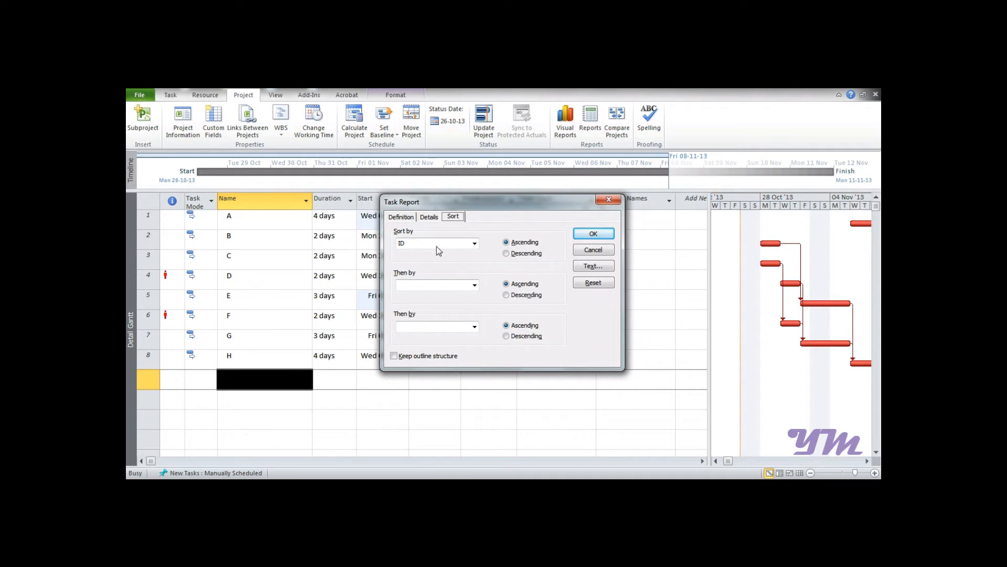
{"action": "left_click", "coordinate": [401, 216]}
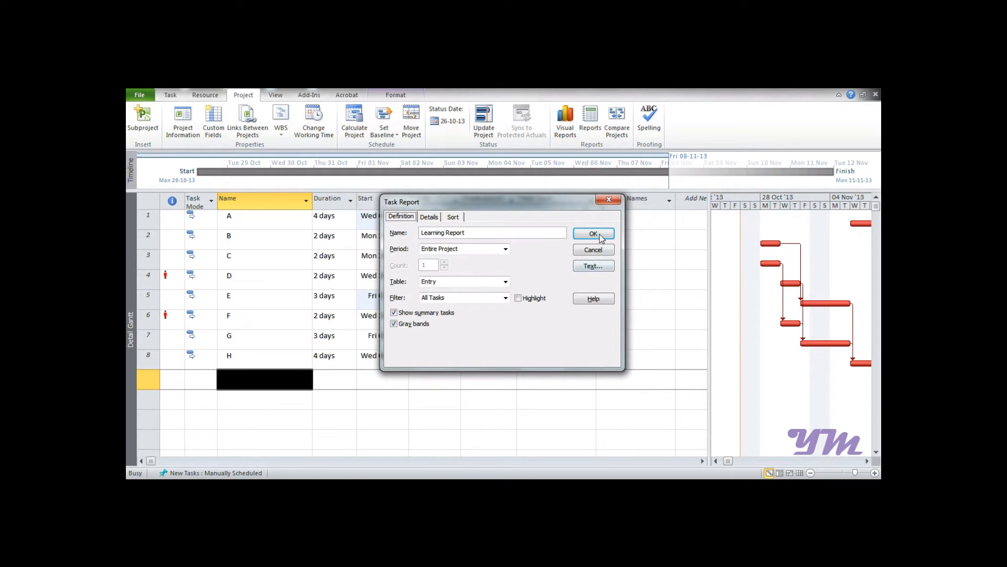
{"action": "left_click", "coordinate": [593, 233]}
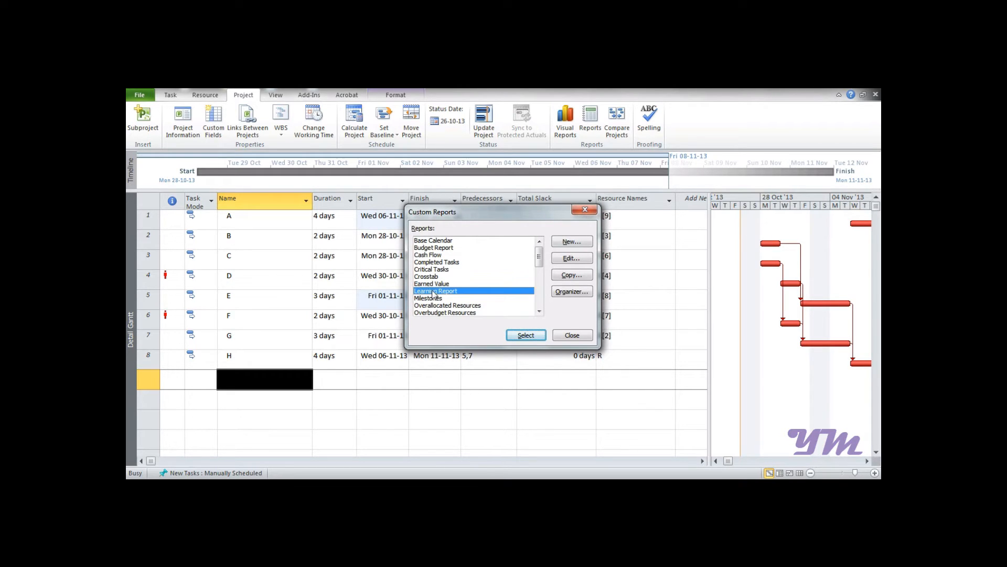
- Generate the Learning Report print preview with task cost and predecessor details
{"action": "left_click", "coordinate": [571, 335]}
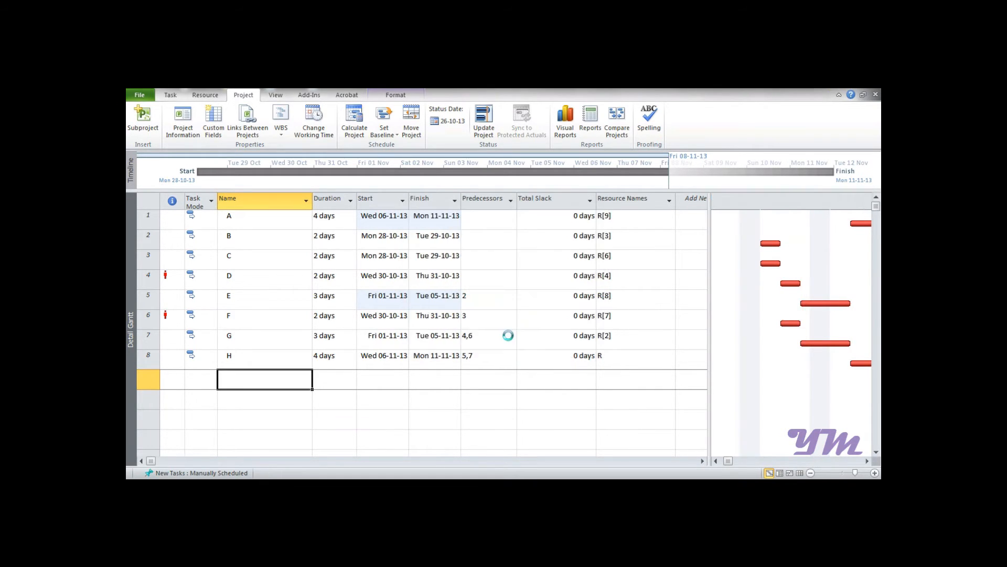
{"action": "left_click", "coordinate": [139, 95]}
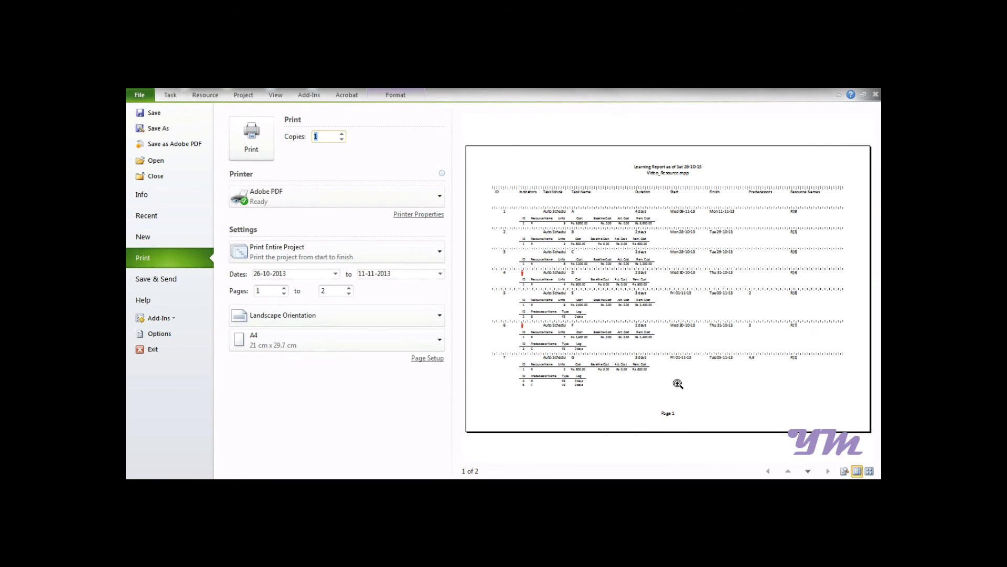
{"action": "mouse_move", "coordinate": [572, 185]}
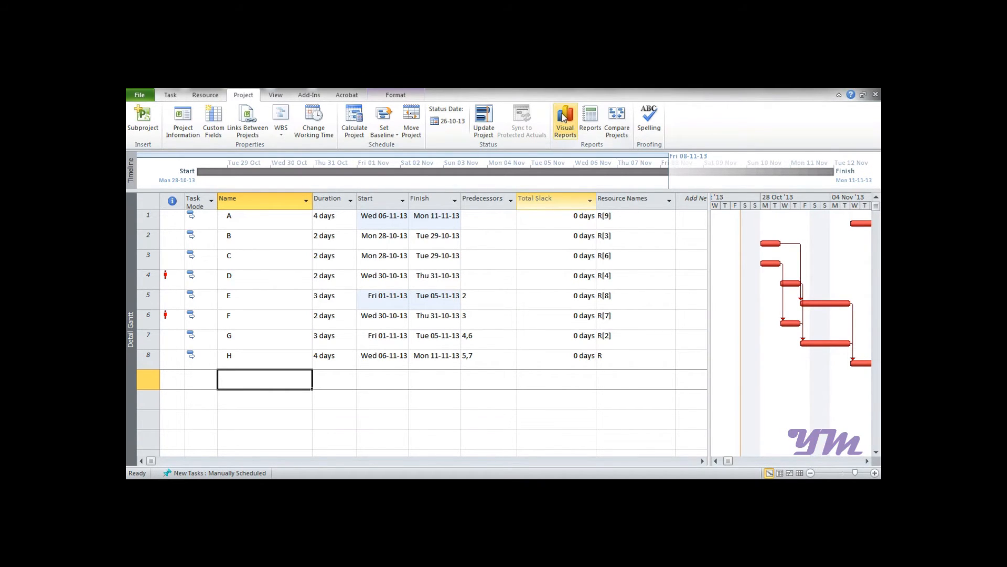
{"action": "mouse_move", "coordinate": [564, 123]}
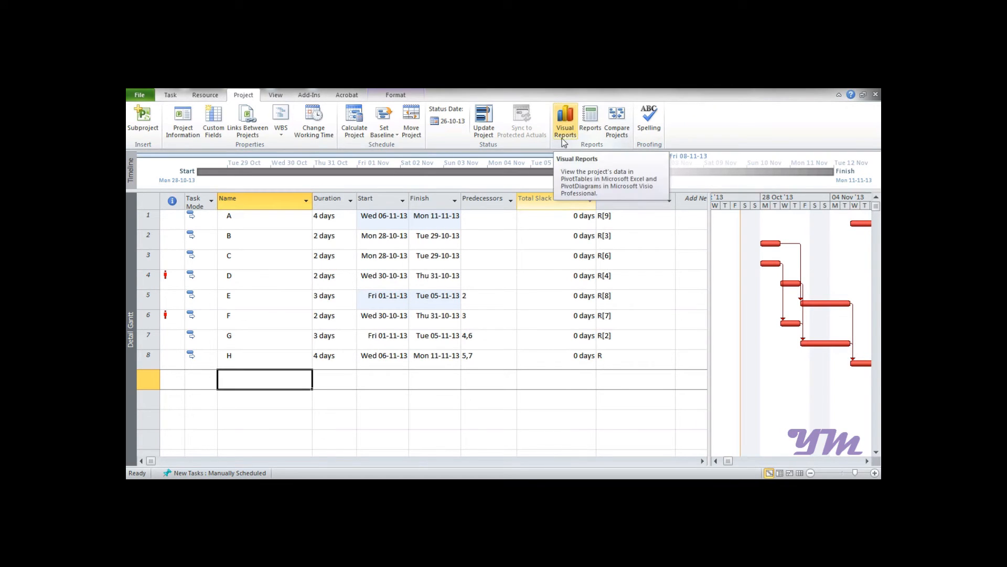
{"action": "mouse_move", "coordinate": [570, 141]}
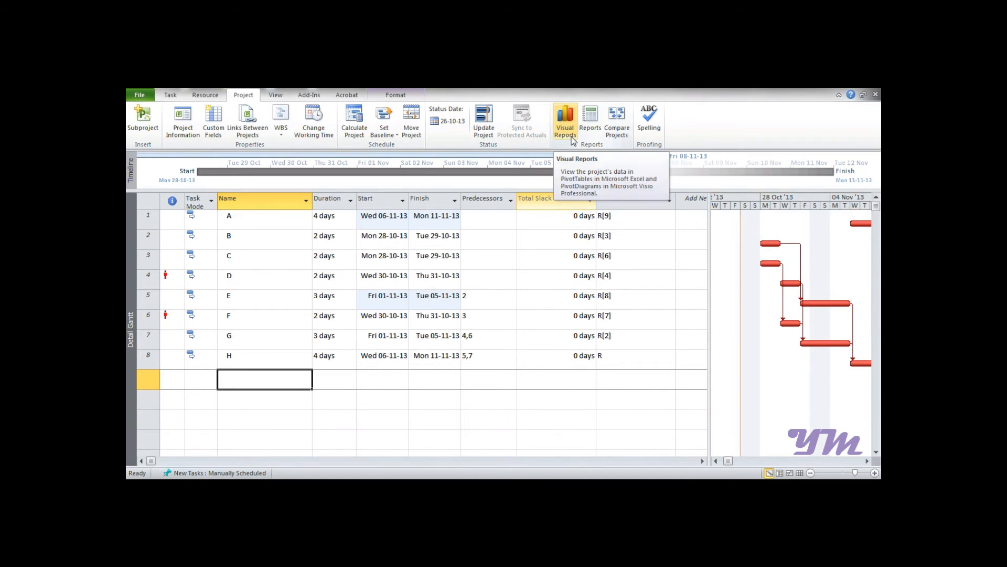
- Browse Resource Usage, Assignment Summary and Resource Summary visual templates, hiding Visio templates
{"action": "left_click", "coordinate": [564, 121]}
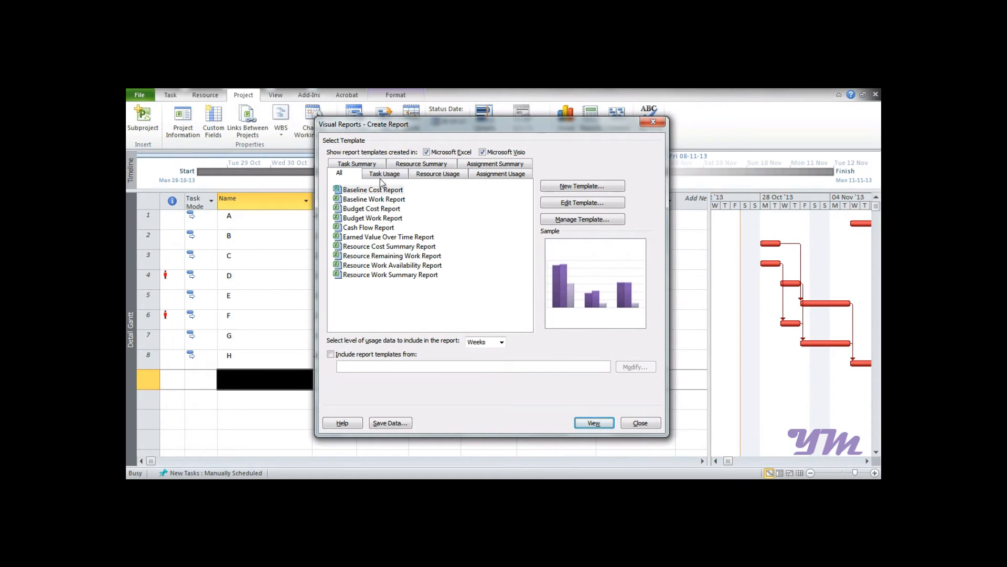
{"action": "left_click", "coordinate": [437, 163]}
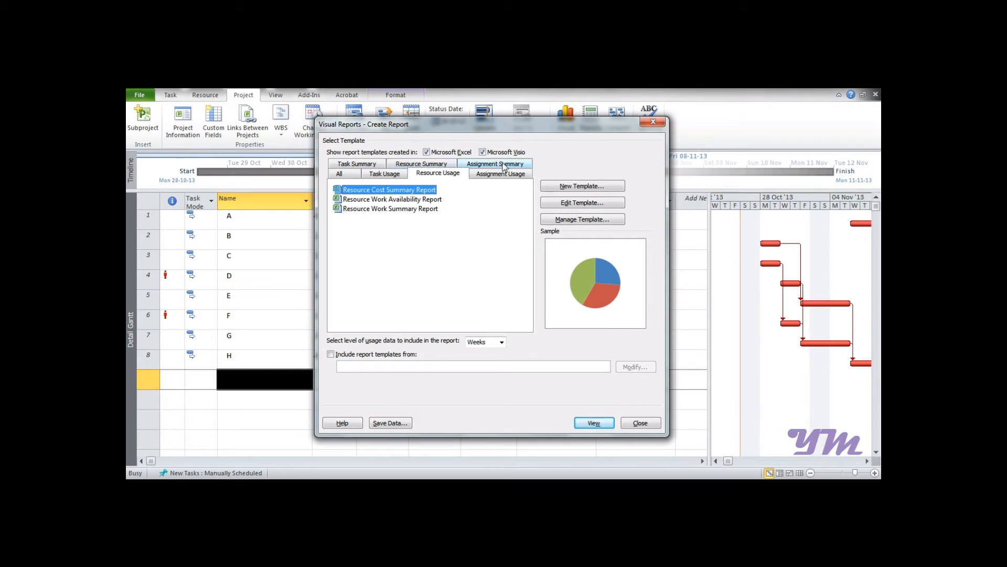
{"action": "left_click", "coordinate": [500, 173]}
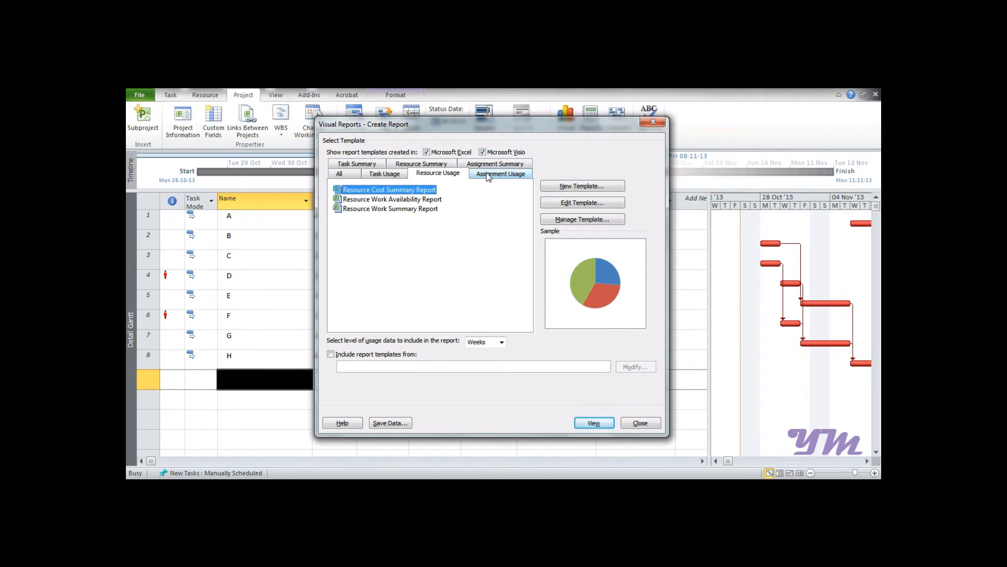
{"action": "left_click", "coordinate": [357, 174]}
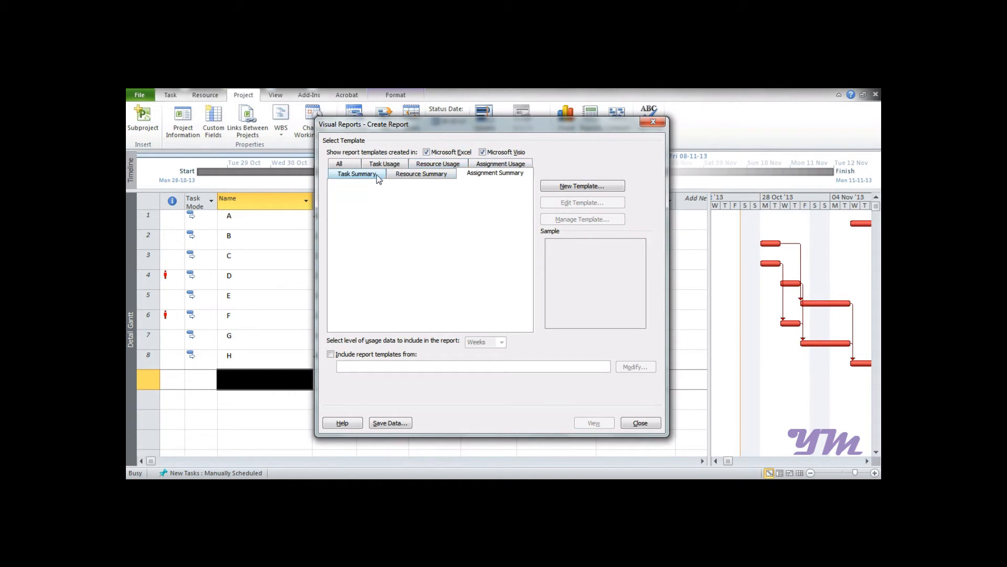
{"action": "left_click", "coordinate": [421, 174]}
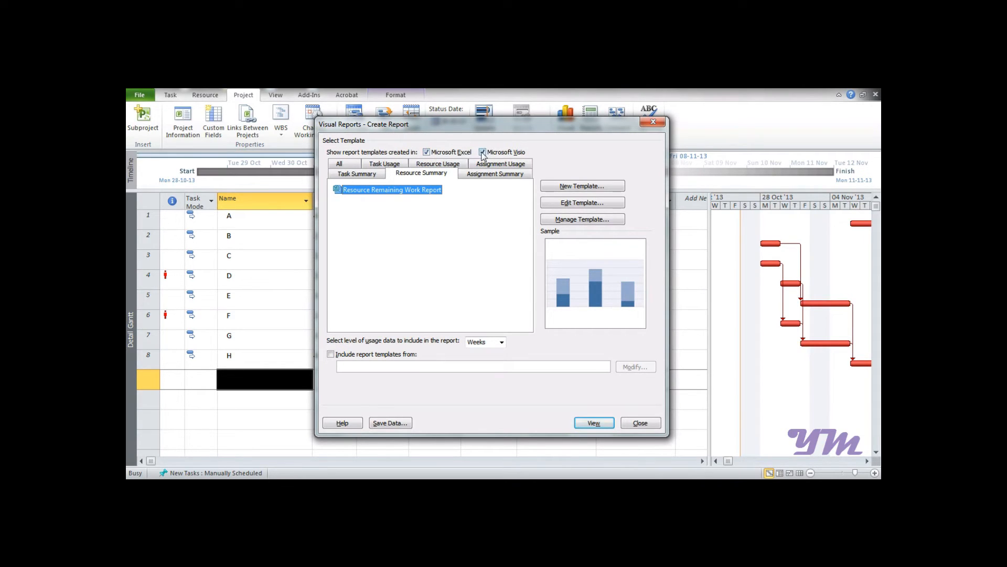
{"action": "left_click", "coordinate": [482, 152]}
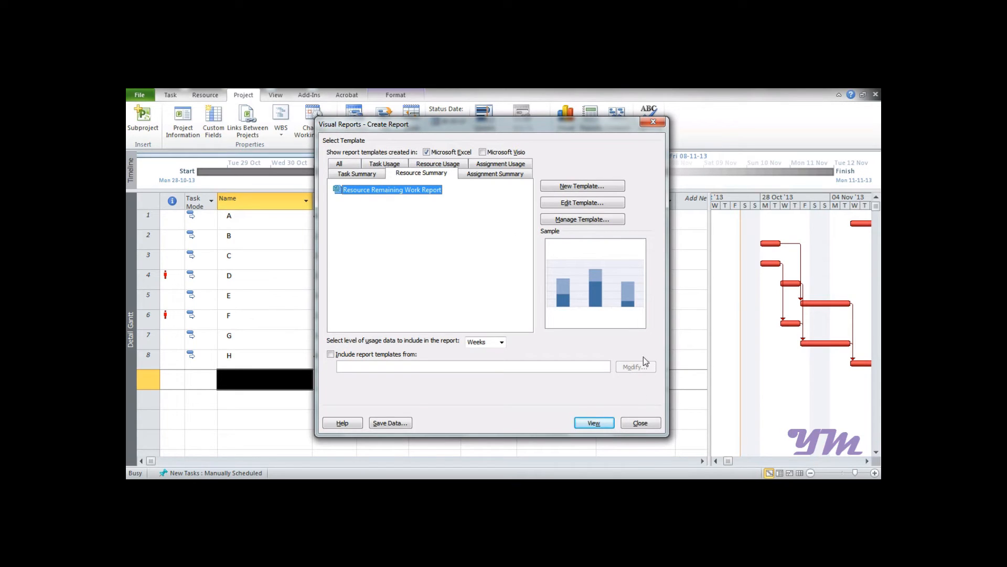
{"action": "left_click", "coordinate": [639, 423]}
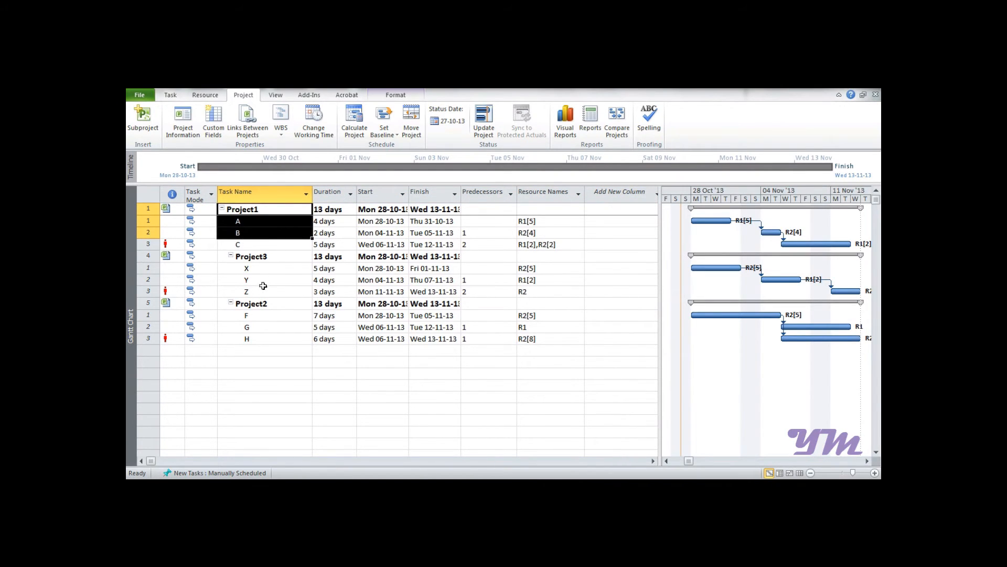
- Select Project3's tasks and then task X's Predecessors cell
{"action": "left_click", "coordinate": [246, 280]}
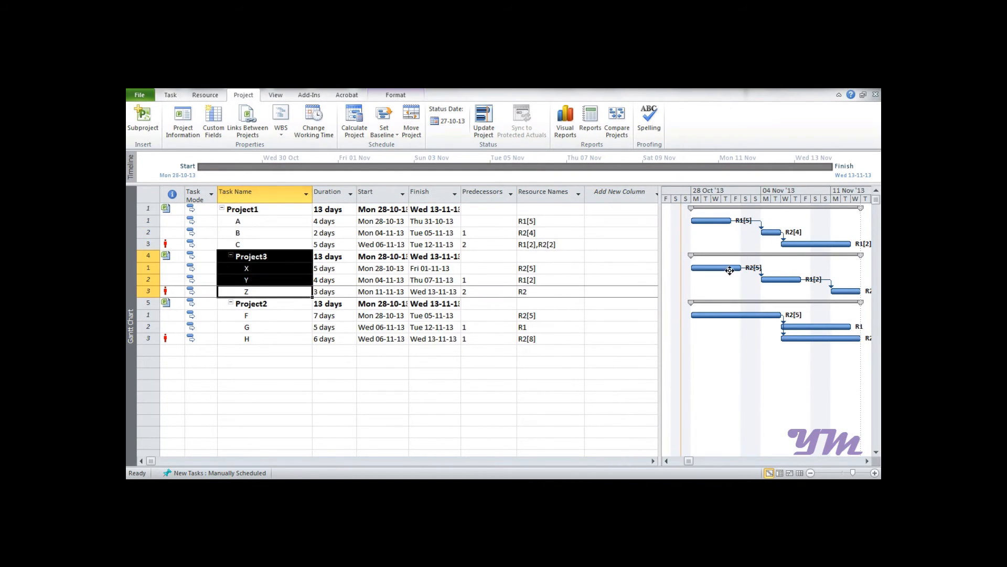
{"action": "mouse_move", "coordinate": [729, 268]}
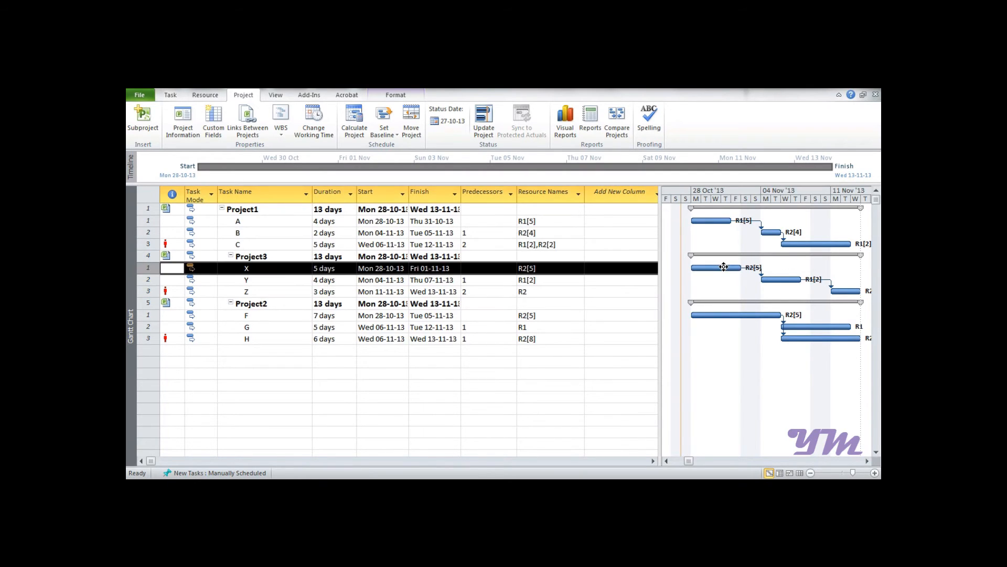
{"action": "mouse_move", "coordinate": [486, 267]}
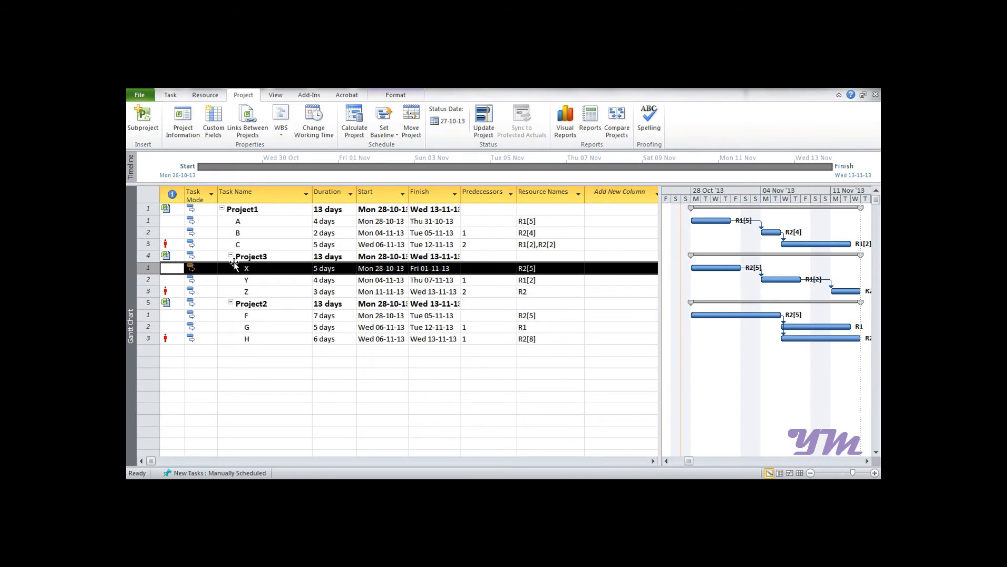
{"action": "mouse_move", "coordinate": [466, 244]}
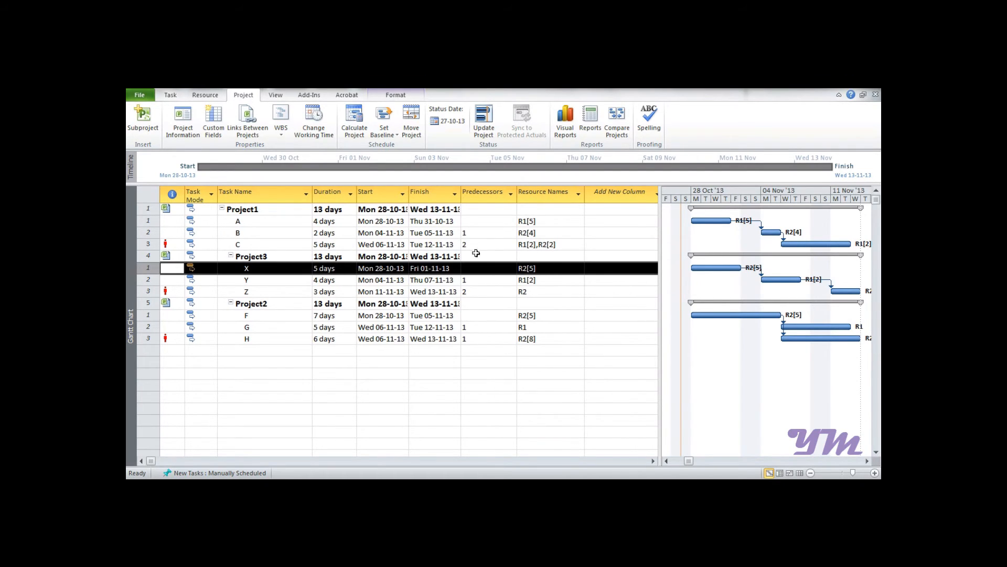
{"action": "left_click", "coordinate": [484, 268]}
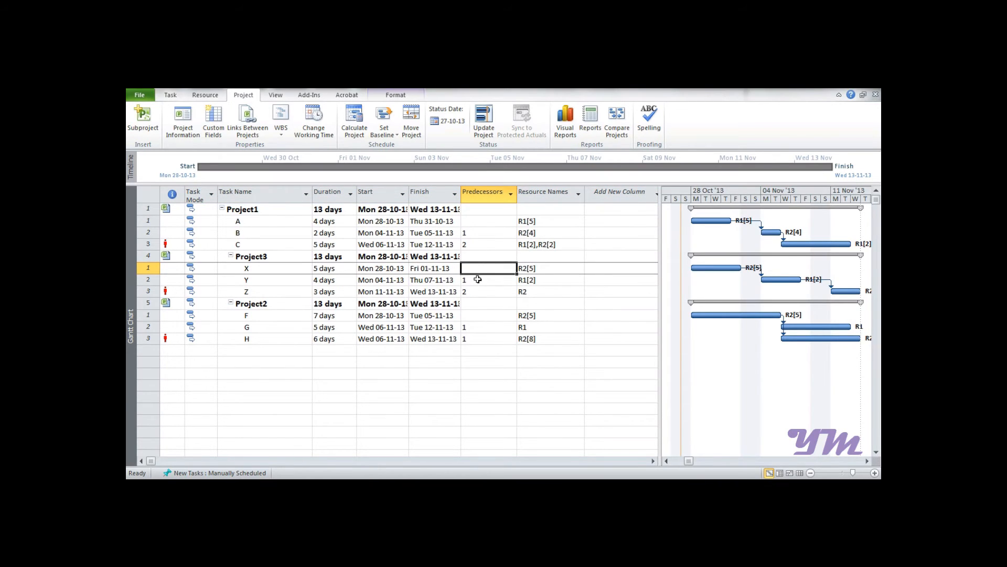
- Enter C:\Users\Yash\Desktop\MyWorks\Project1.mpp\3 as task X's predecessor
{"action": "type", "text": "C:\\Users\\Y"}
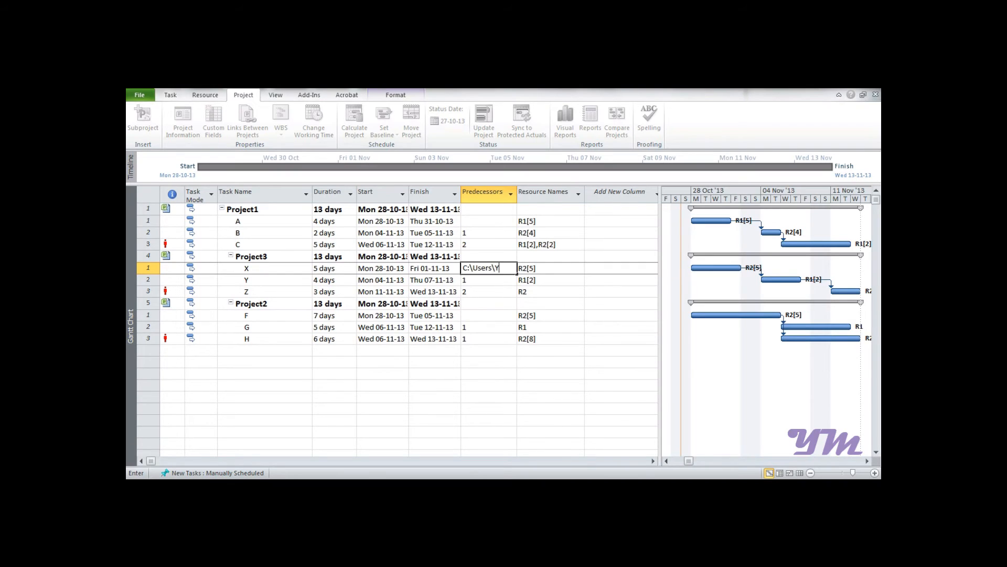
{"action": "type", "text": "ash"}
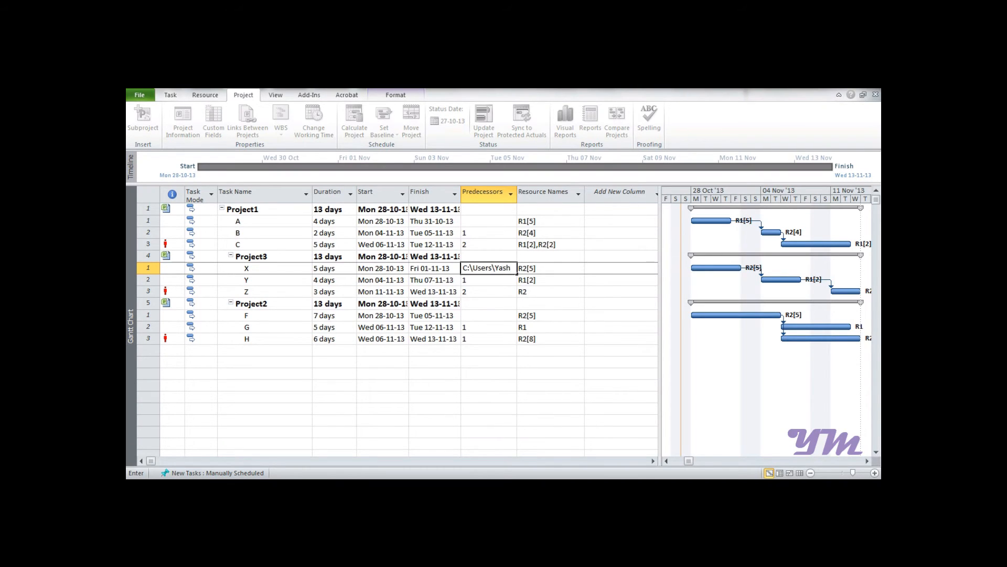
{"action": "type", "text": "\\De"}
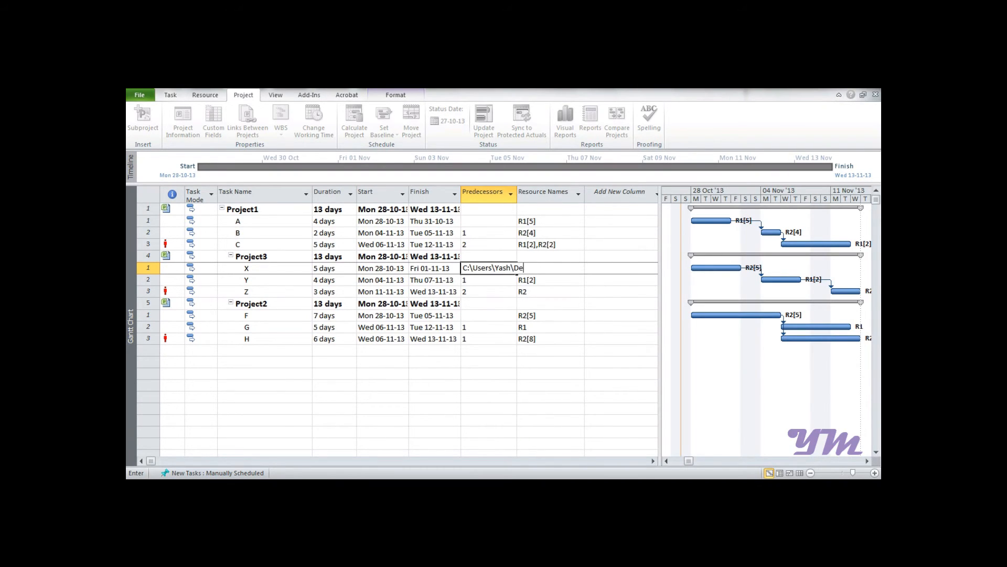
{"action": "type", "text": "sktop"}
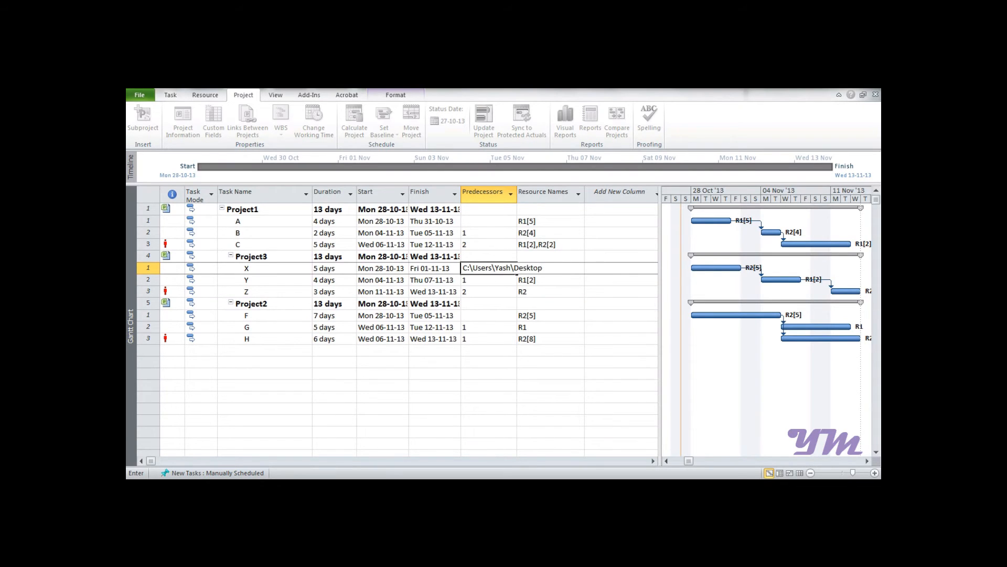
{"action": "type", "text": "\\MyWork"}
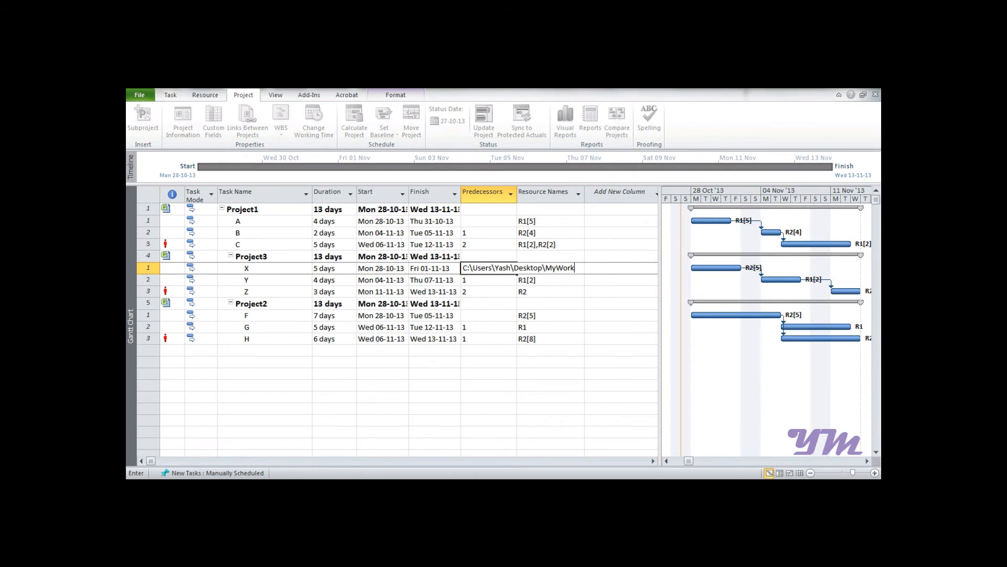
{"action": "type", "text": "s"}
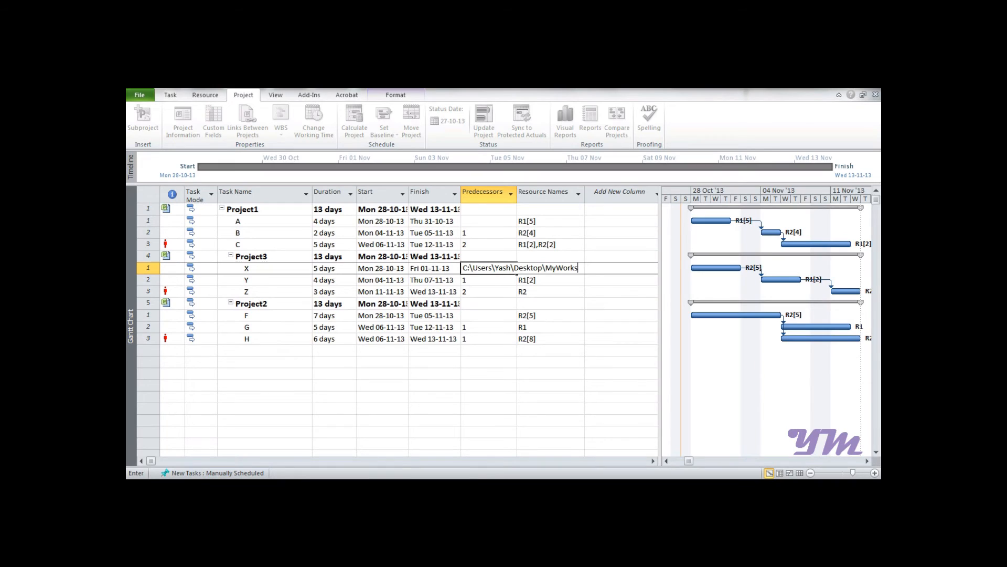
{"action": "type", "text": "\\Project1.mpp\\"}
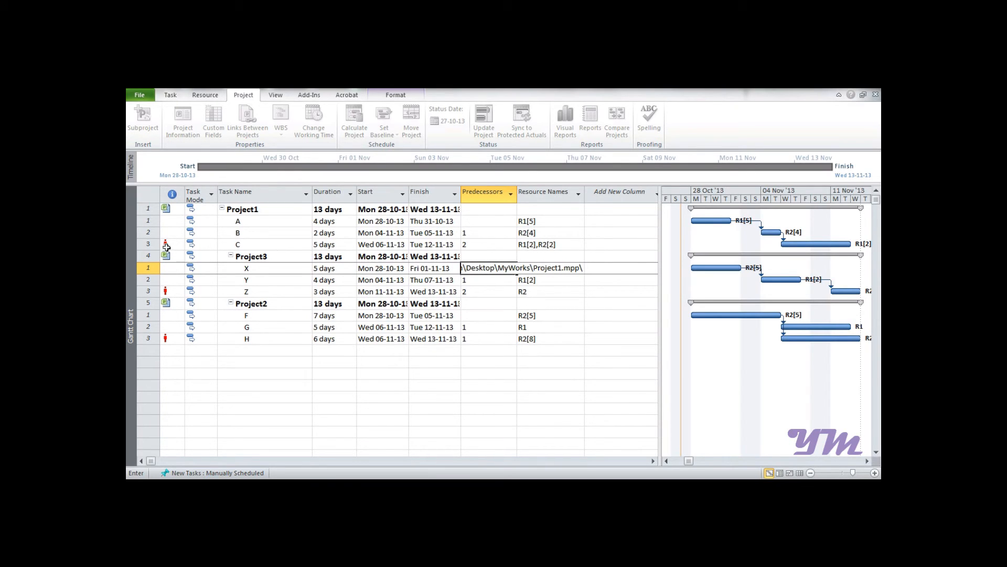
{"action": "left_click", "coordinate": [148, 244]}
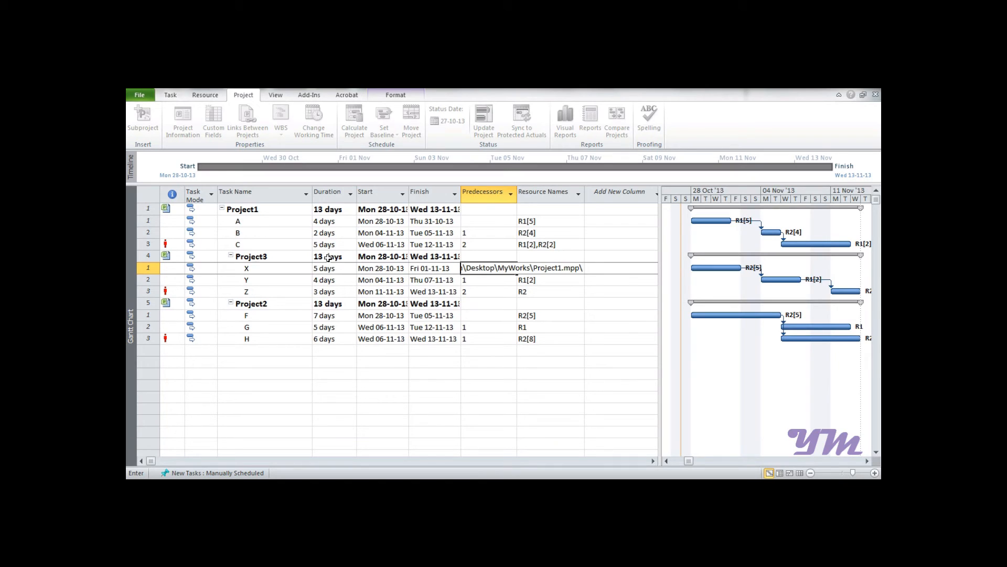
{"action": "type", "text": "3"}
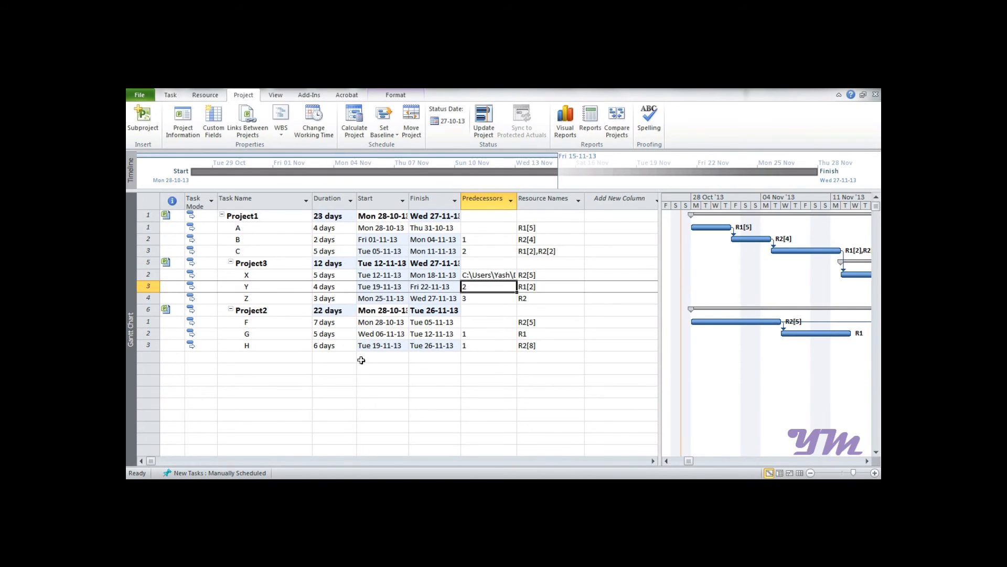
- Set task F's predecessor to C:\Users\Yash\Desktop\MyWorks\Project1.mpp\3
{"action": "scroll", "scroll_direction": "right", "scroll_amount": 3}
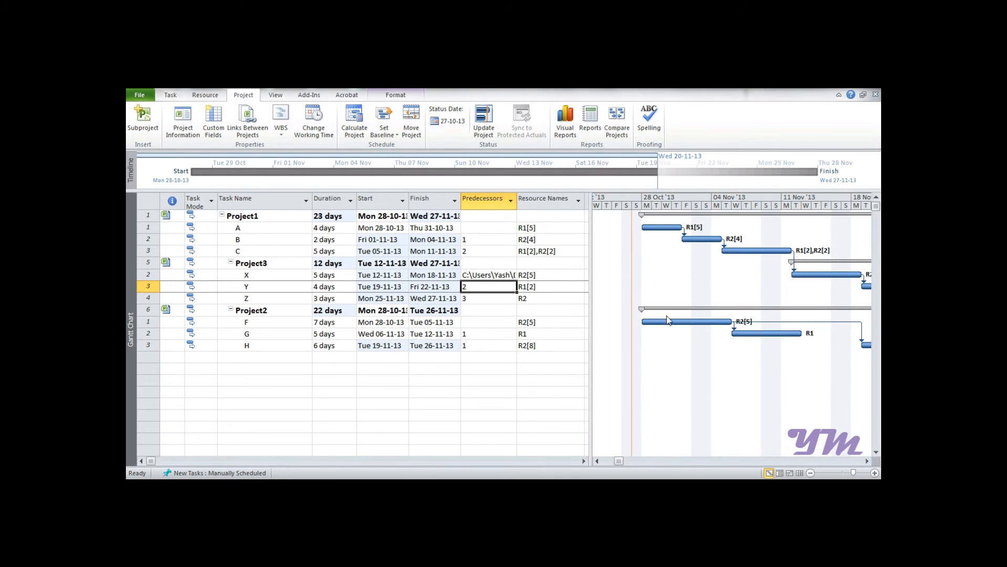
{"action": "left_click", "coordinate": [489, 275]}
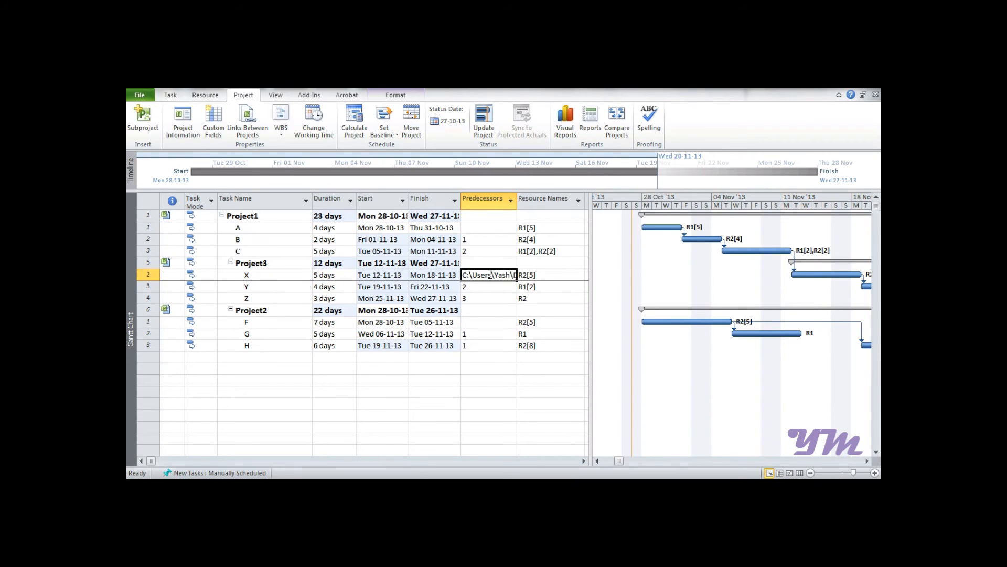
{"action": "mouse_move", "coordinate": [533, 301]}
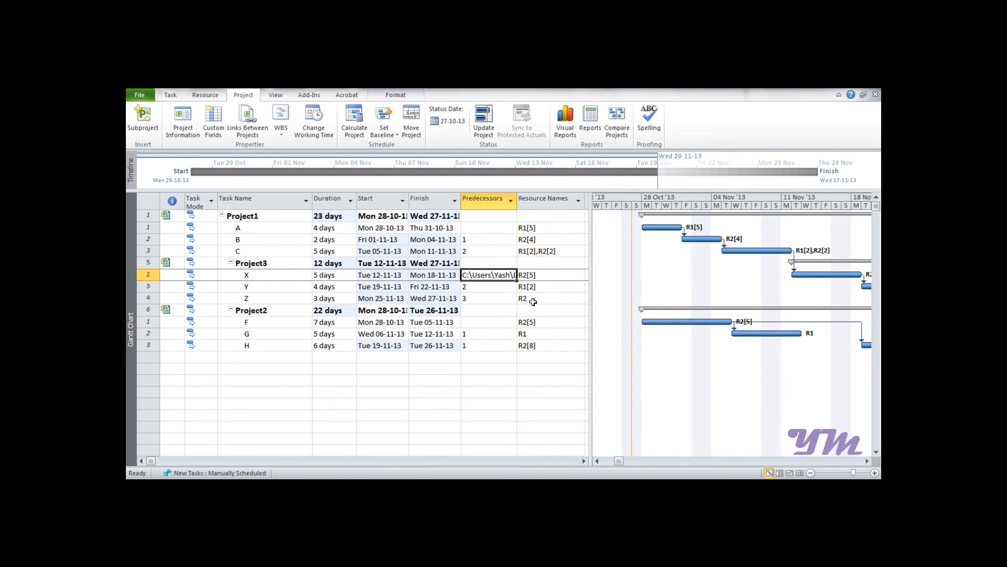
{"action": "type", "text": "Desktop\\MyWorks\\Project1.mpp\\3"}
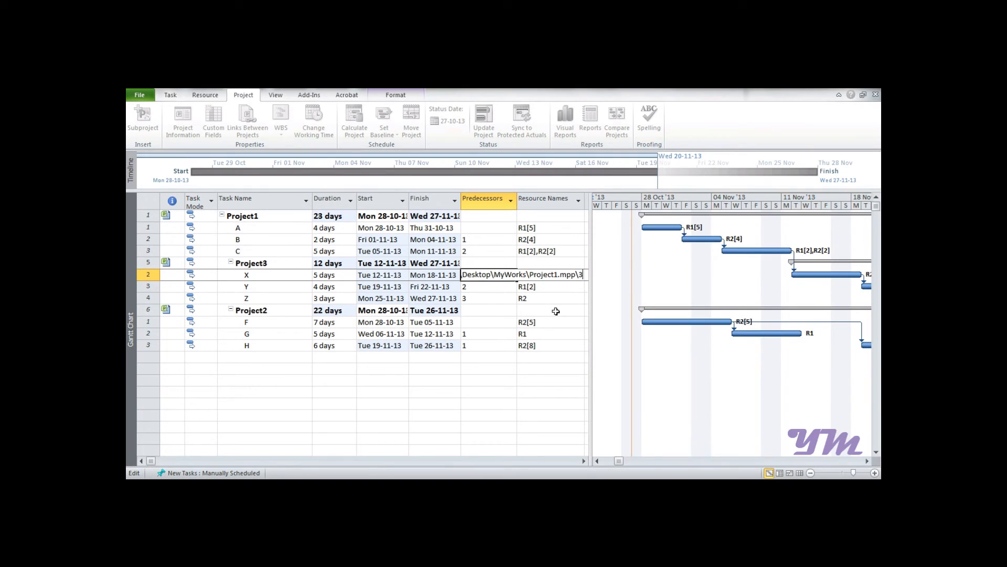
{"action": "type", "text": "C:\\Users\\Yash\\Desktop\\MyWorks\\"}
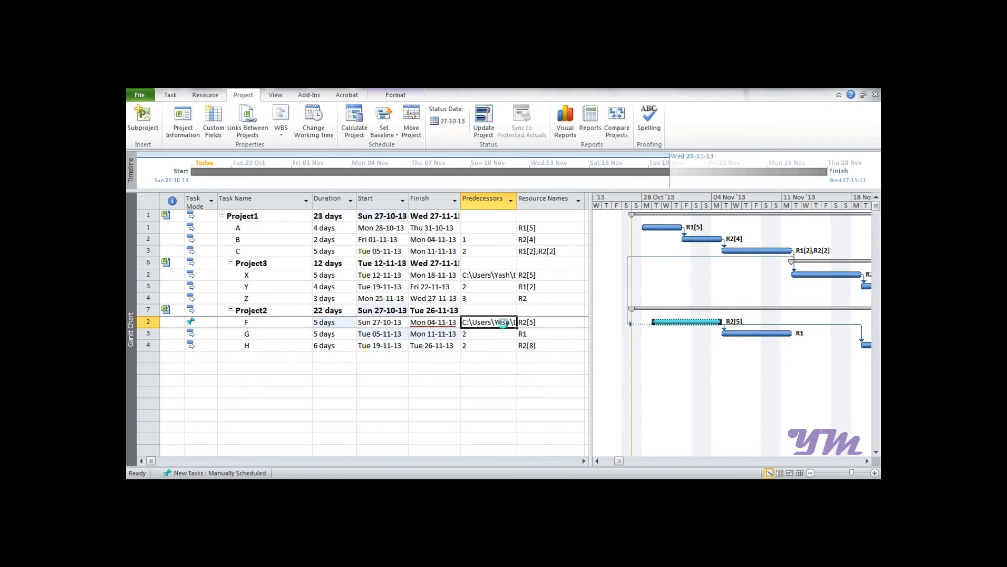
{"action": "type", "text": "Desktop\\MyWorks\\Project1.mpp\\3"}
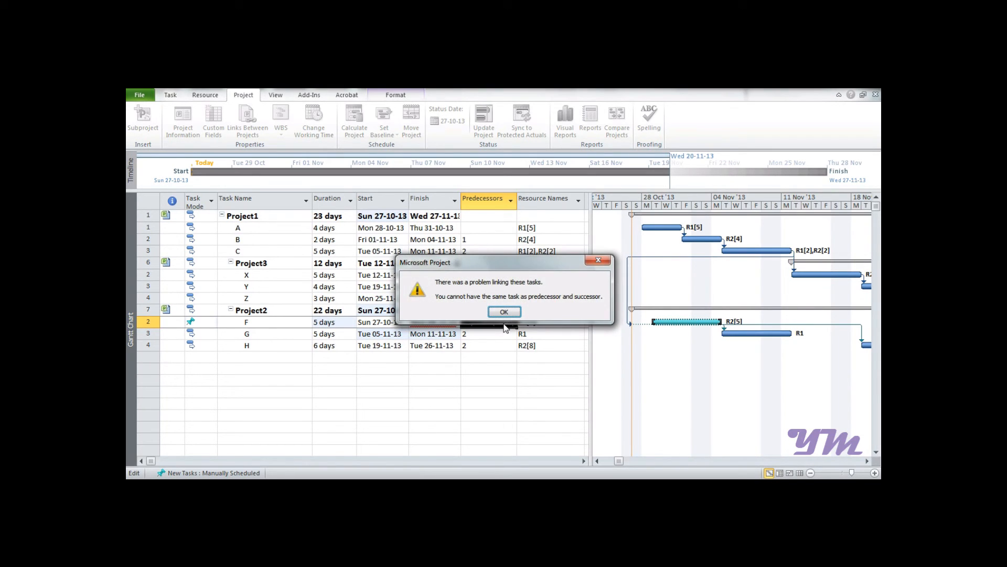
- Dismiss the linking warning and switch all master-project tasks to Auto Schedule
{"action": "left_click", "coordinate": [504, 311]}
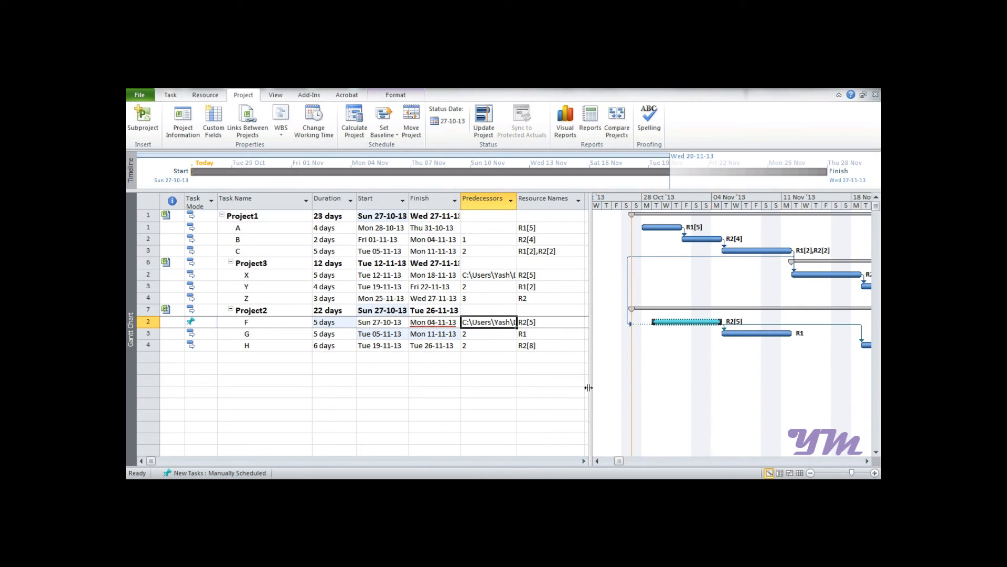
{"action": "left_click", "coordinate": [146, 201]}
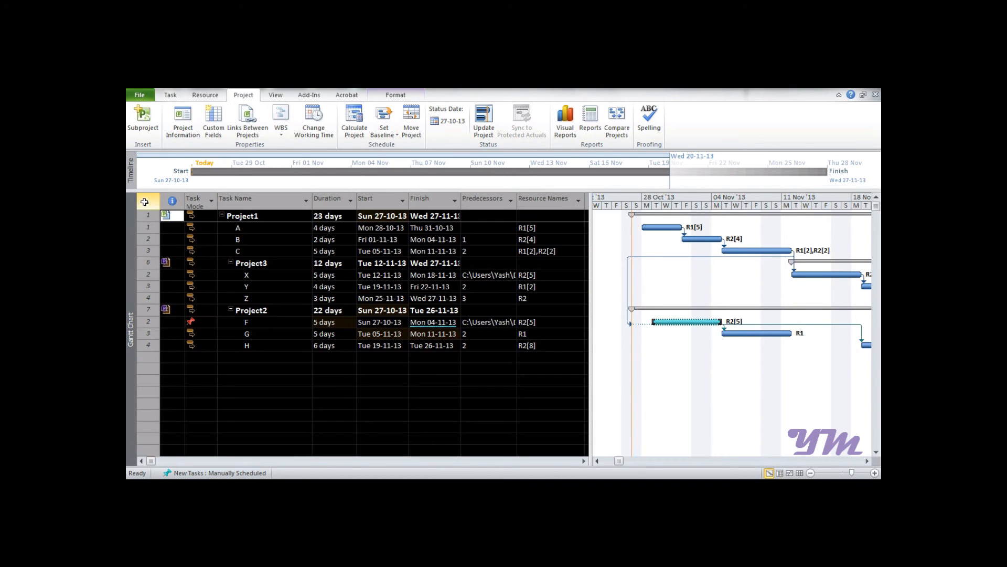
{"action": "left_click", "coordinate": [170, 95]}
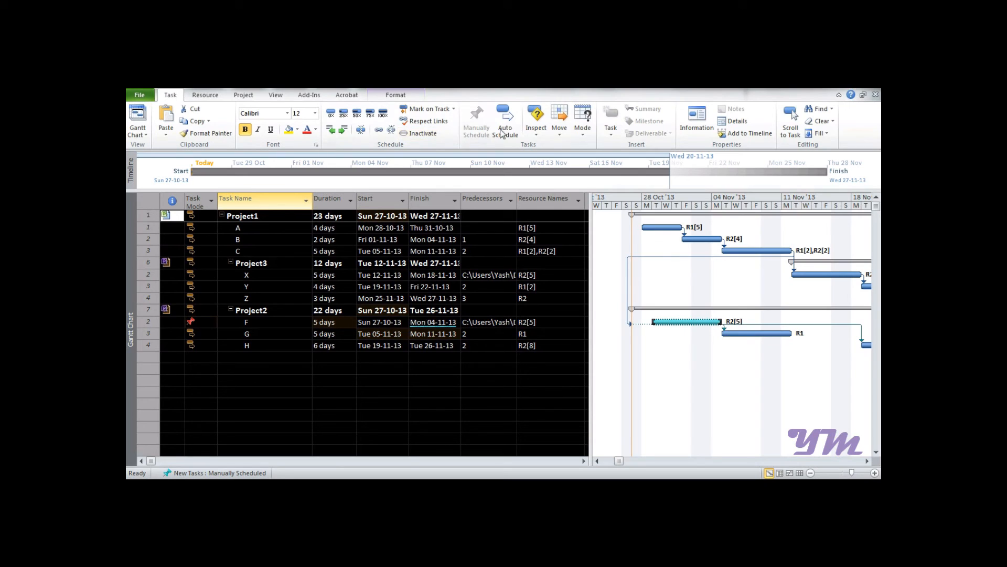
{"action": "left_click", "coordinate": [504, 119]}
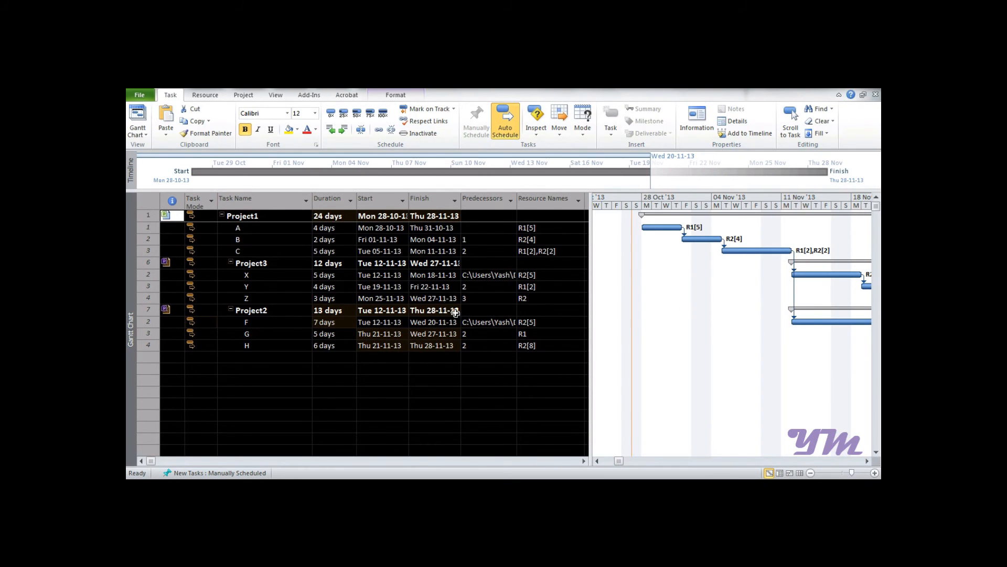
{"action": "left_click", "coordinate": [434, 309]}
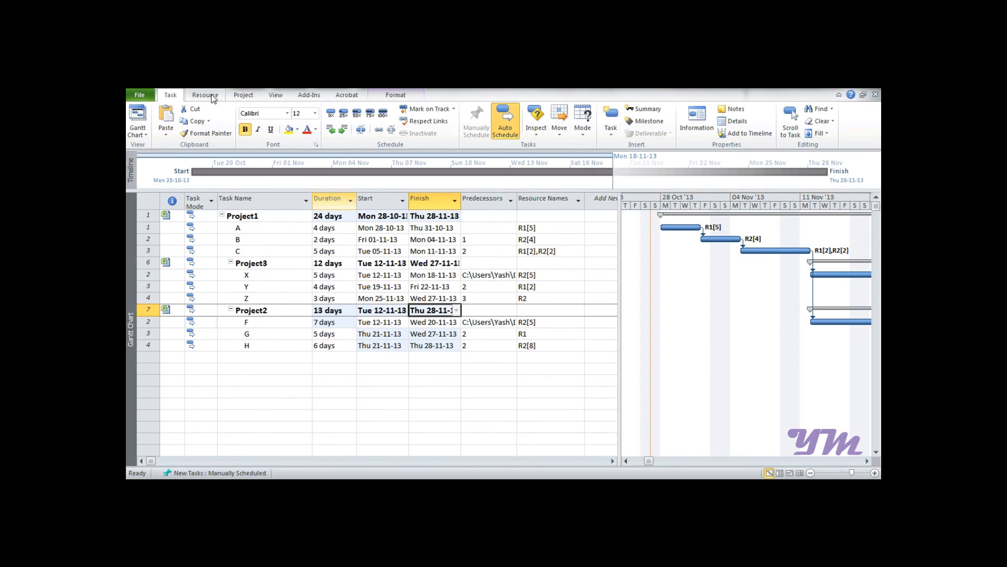
- Share the master project's resources from ResourcePool.mpp, with the pool-sharing settings confirmed
{"action": "left_click", "coordinate": [205, 95]}
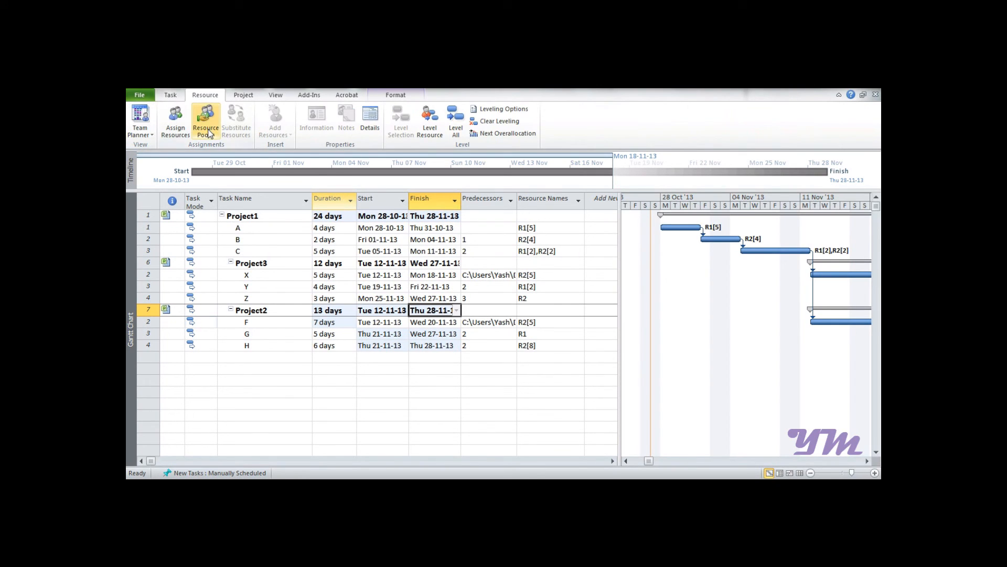
{"action": "left_click", "coordinate": [205, 119]}
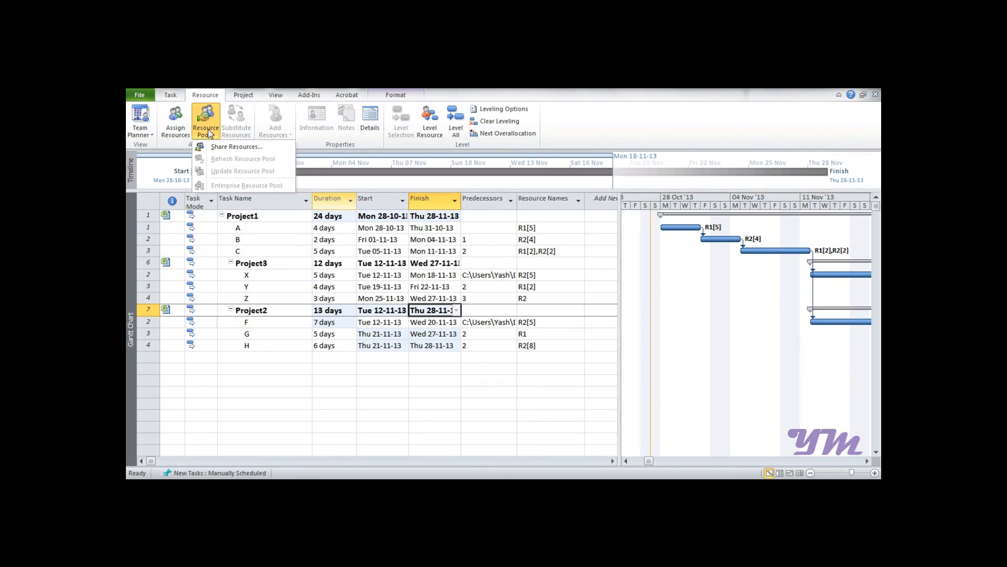
{"action": "left_click", "coordinate": [235, 146]}
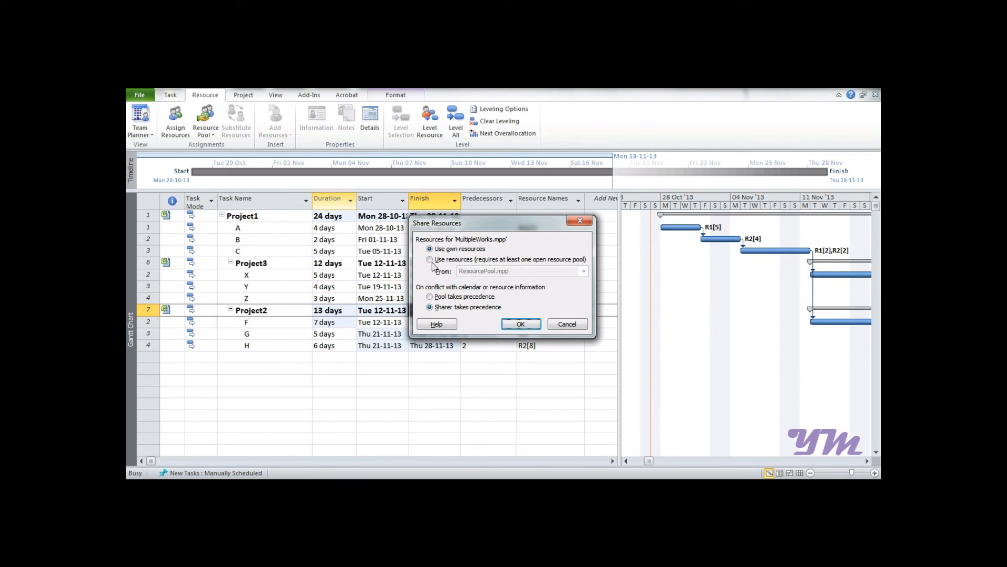
{"action": "left_click", "coordinate": [429, 259]}
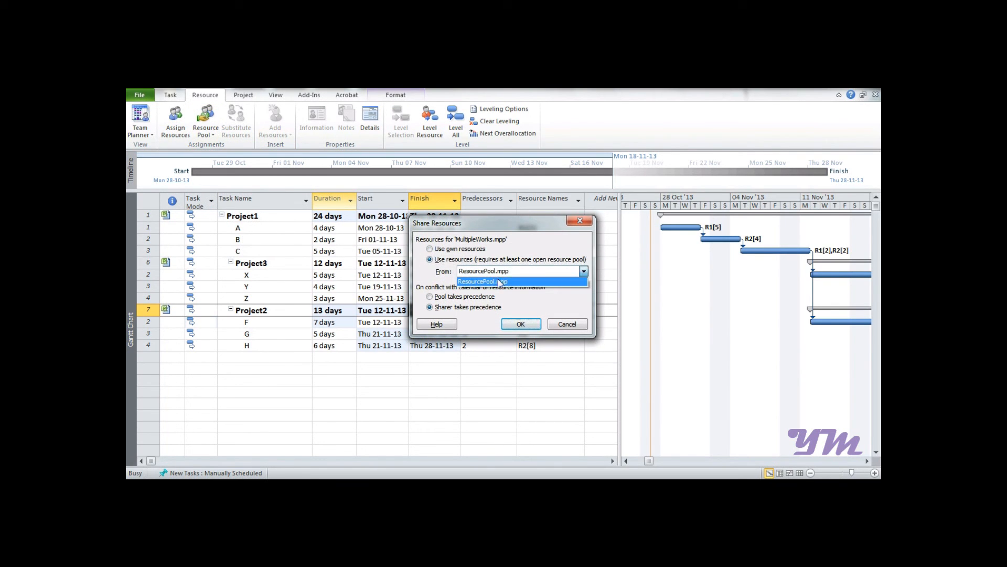
{"action": "left_click", "coordinate": [495, 281]}
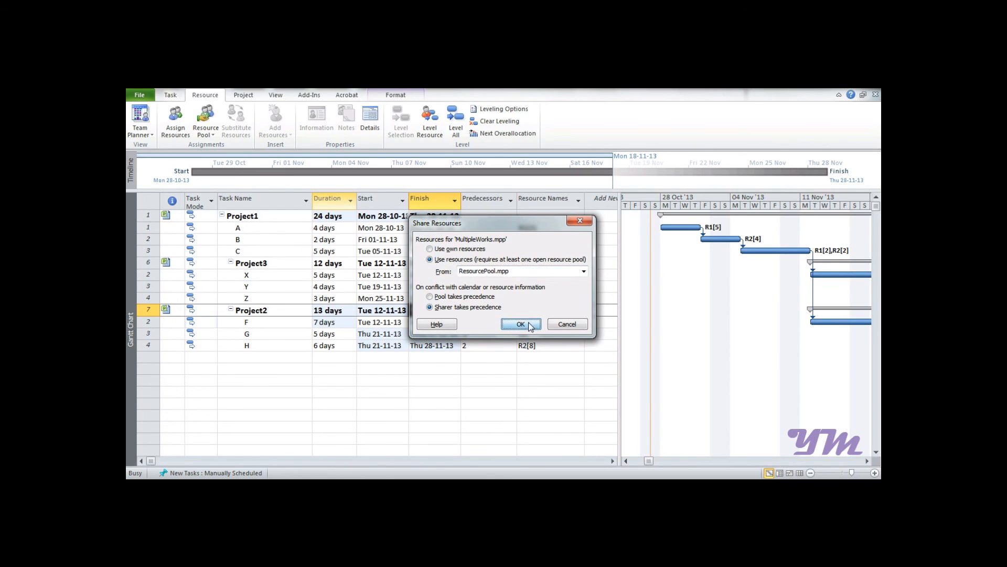
{"action": "left_click", "coordinate": [521, 324]}
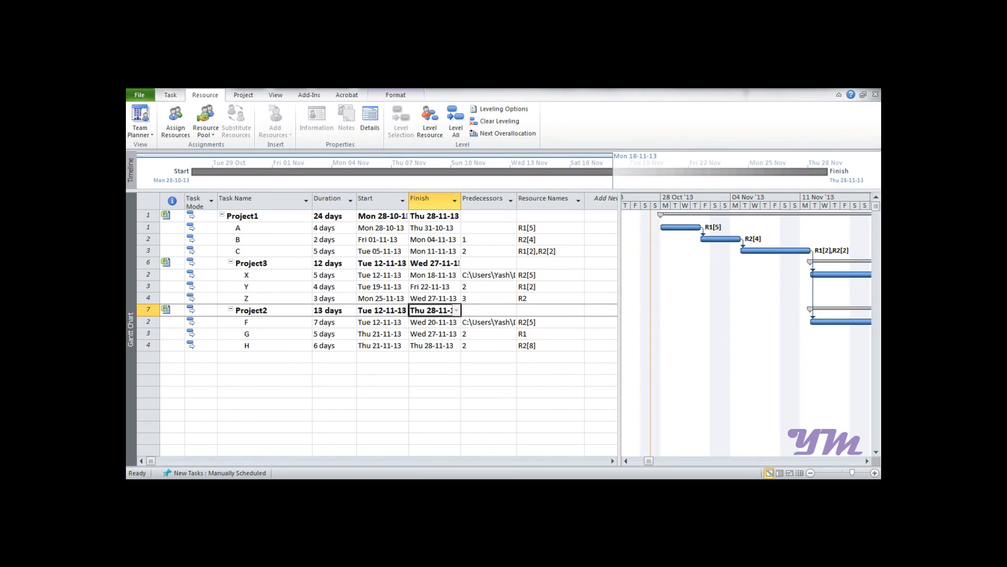
{"action": "mouse_move", "coordinate": [483, 271]}
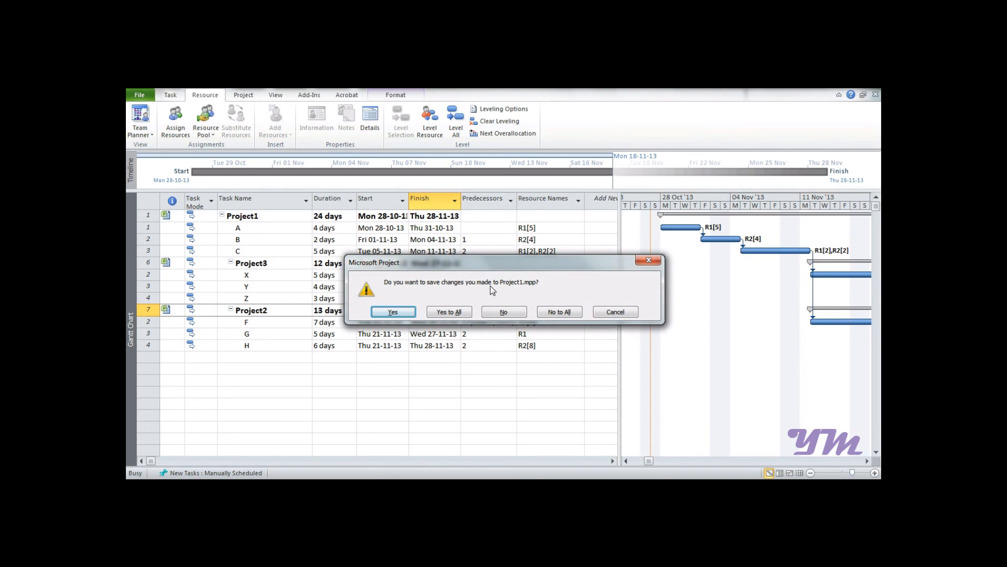
{"action": "mouse_move", "coordinate": [418, 310]}
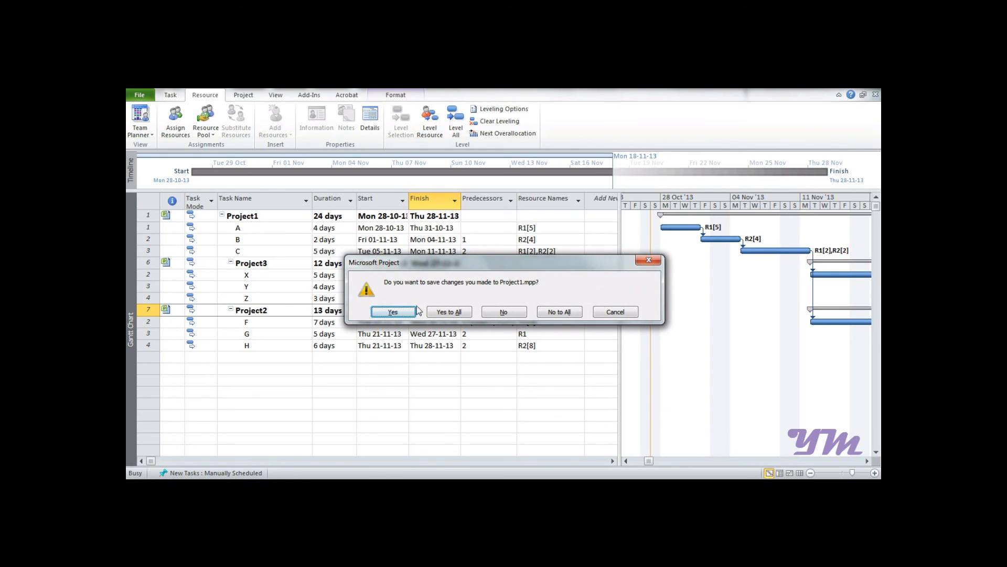